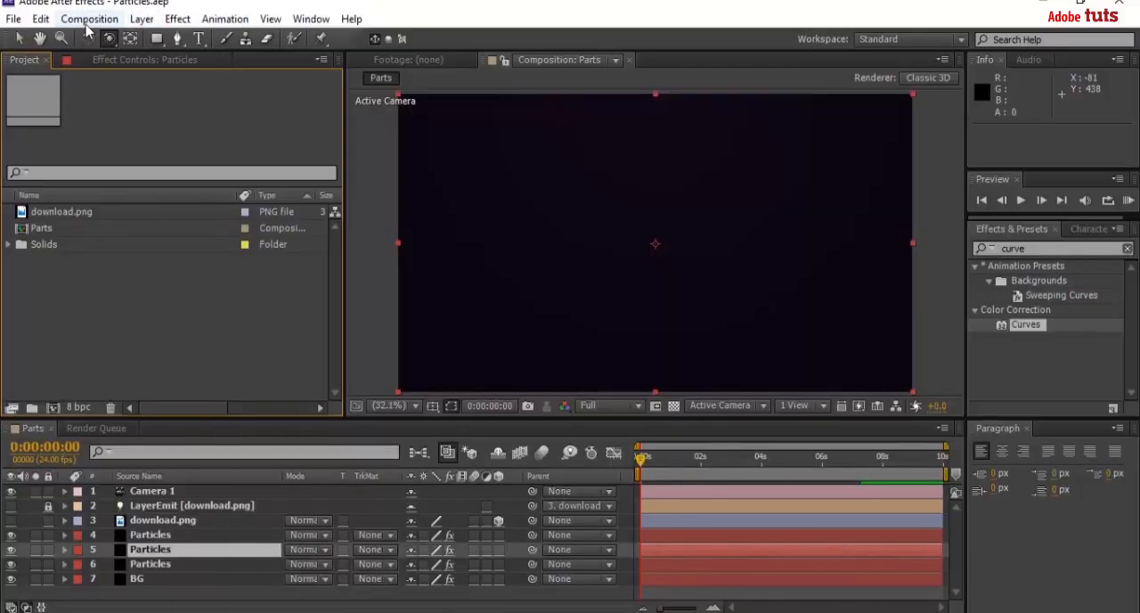
- Create the 1920×1080, 24 fps, 10-second composition named Particle
left_click(89, 18)
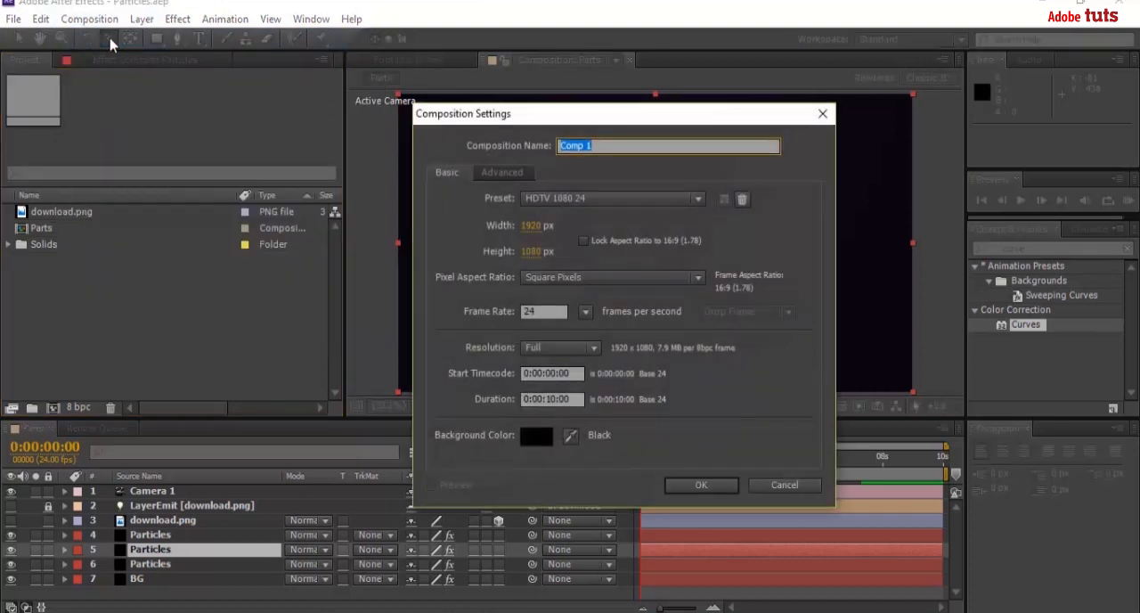
type("Part")
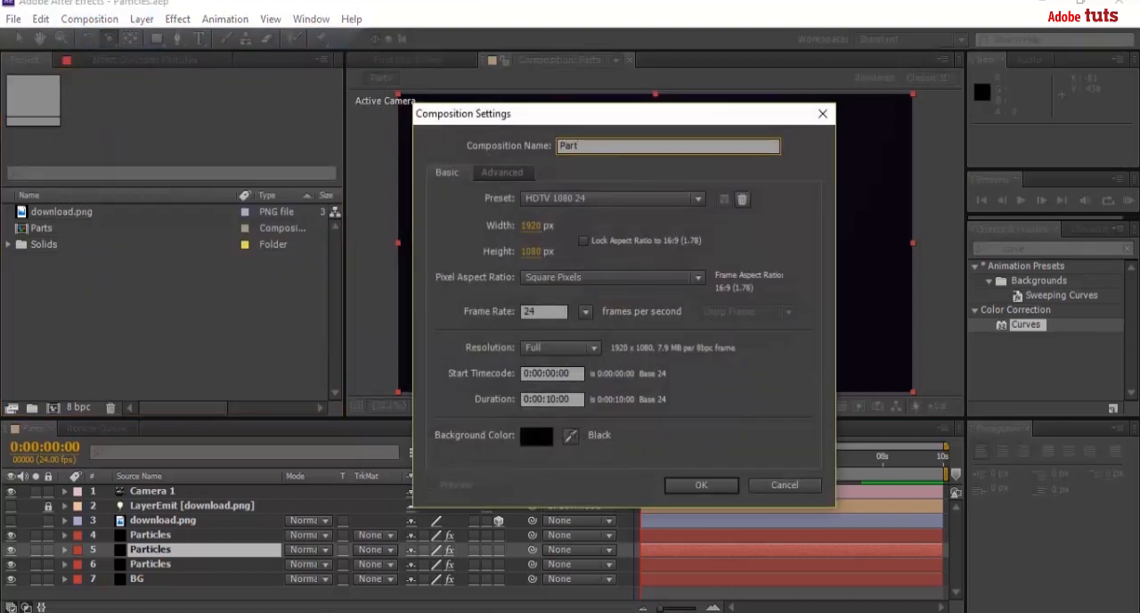
type("icl")
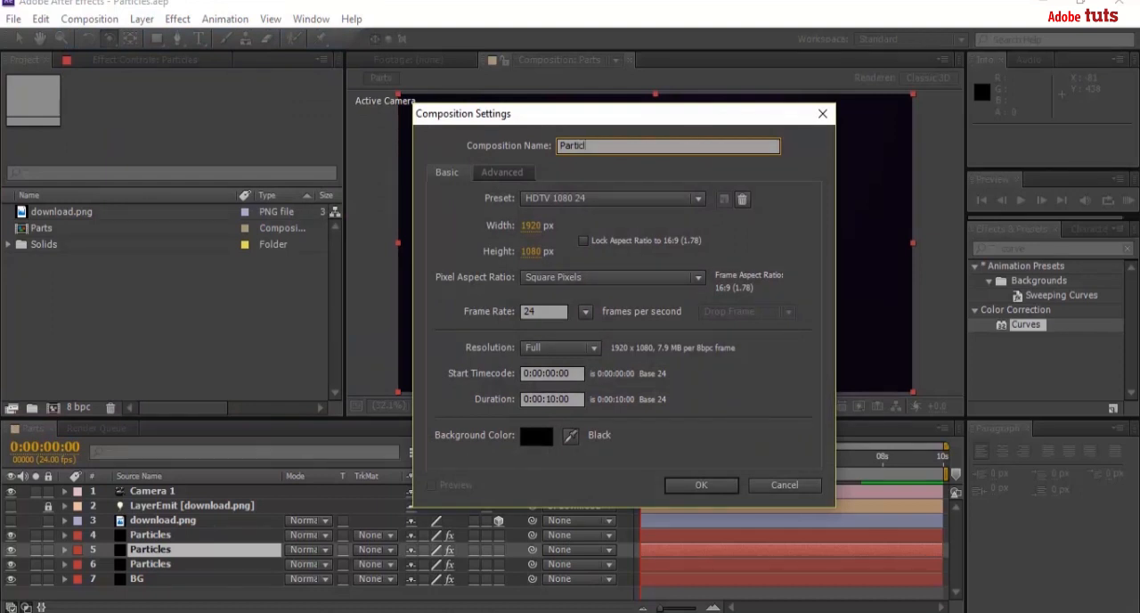
type("e")
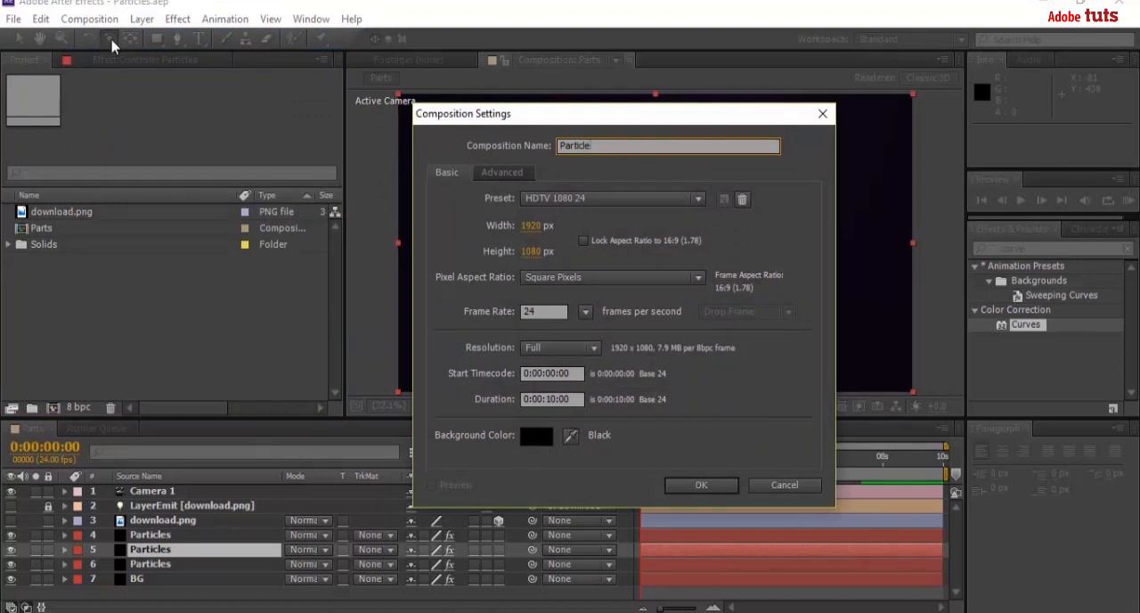
mouse_move(474, 260)
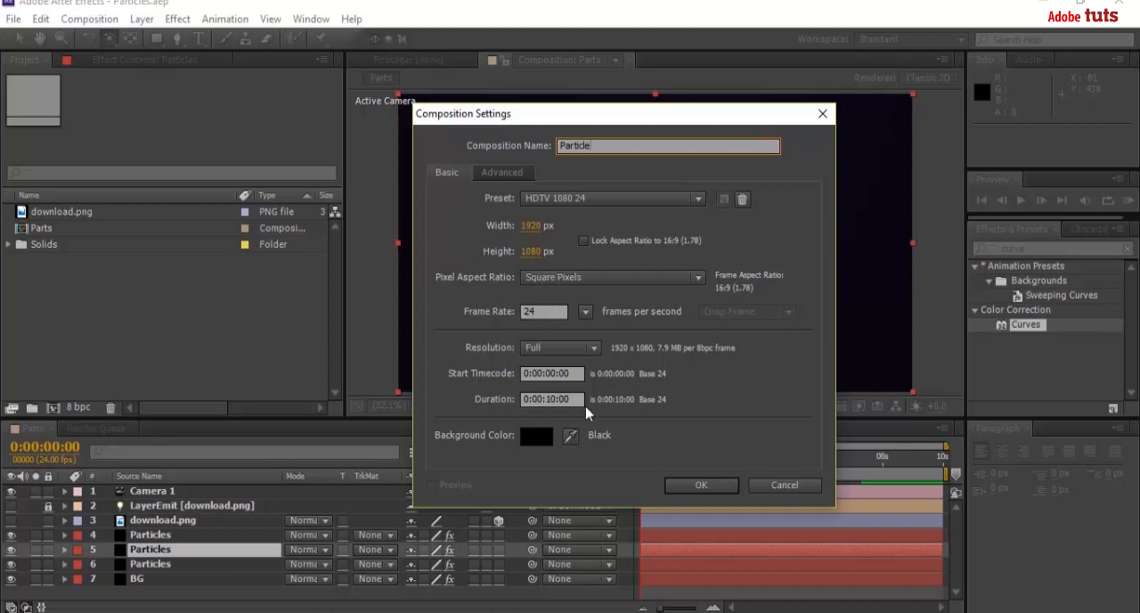
left_click(702, 485)
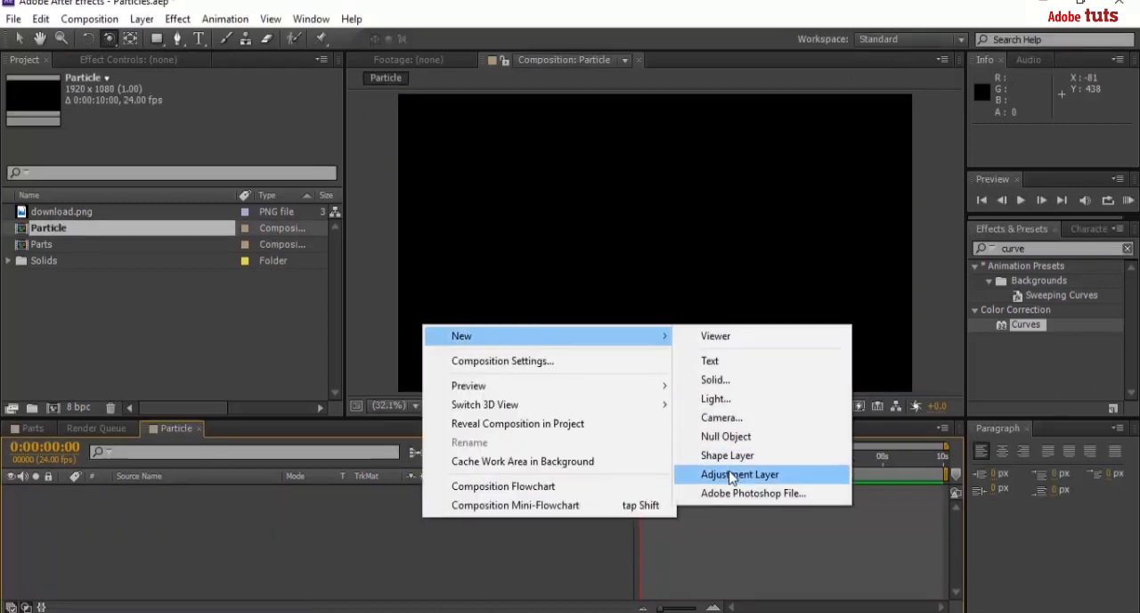
- Add two full-frame black solids, BG and Particles, to the composition
left_click(714, 379)
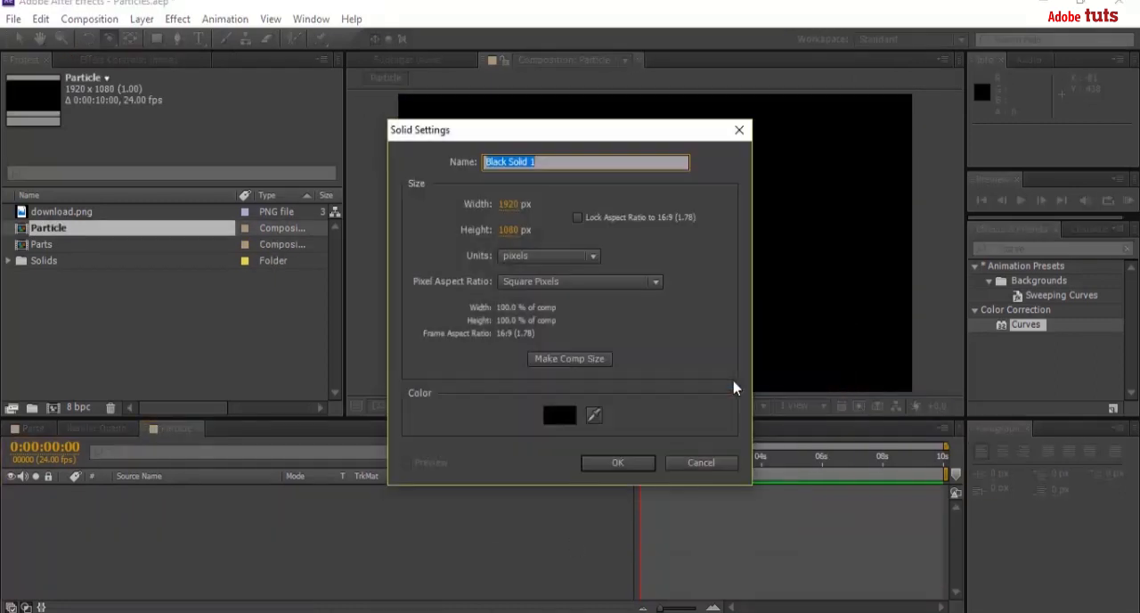
type("BG")
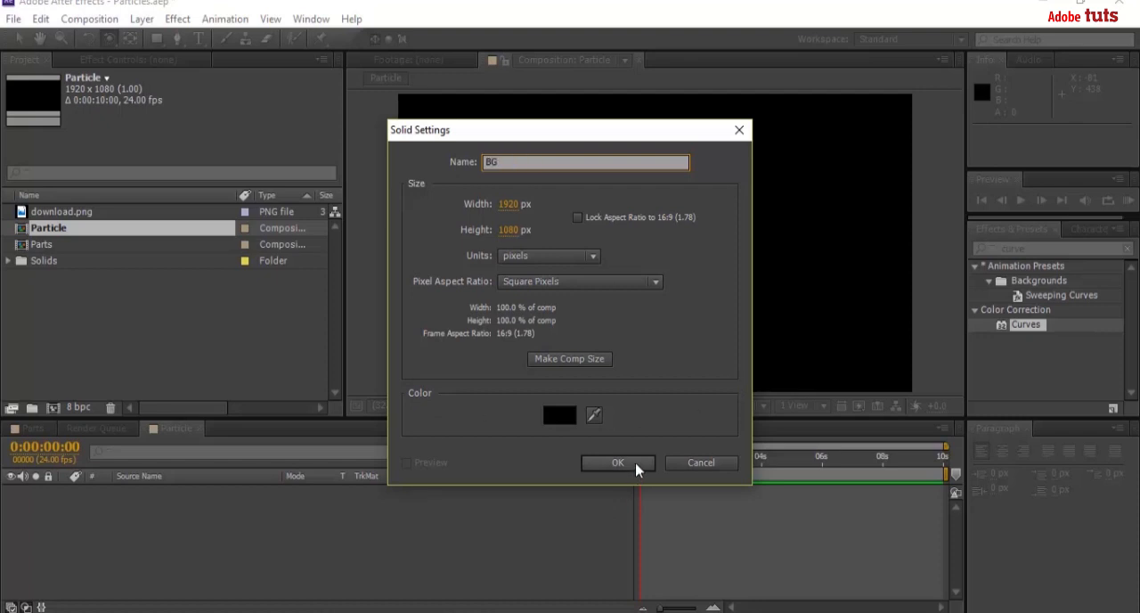
left_click(617, 463)
type("Particles")
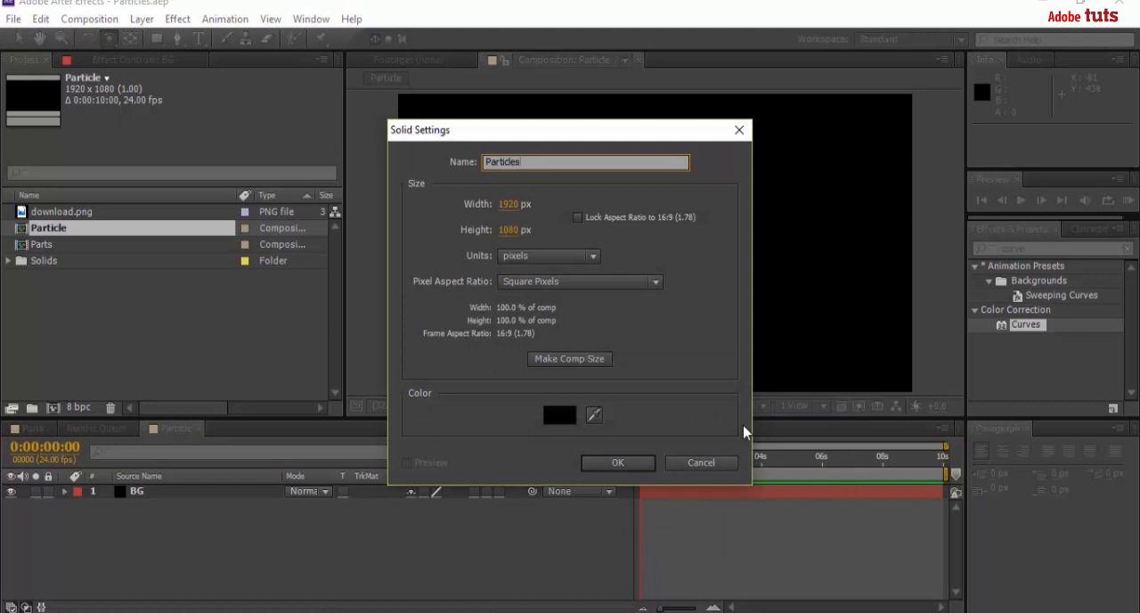
left_click(617, 463)
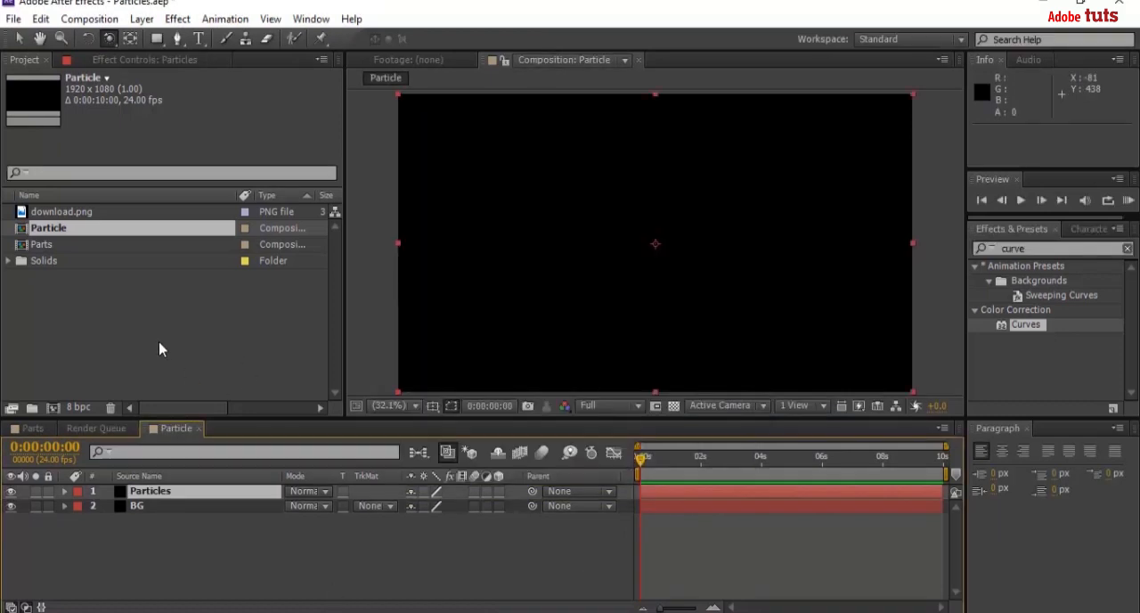
left_click(151, 318)
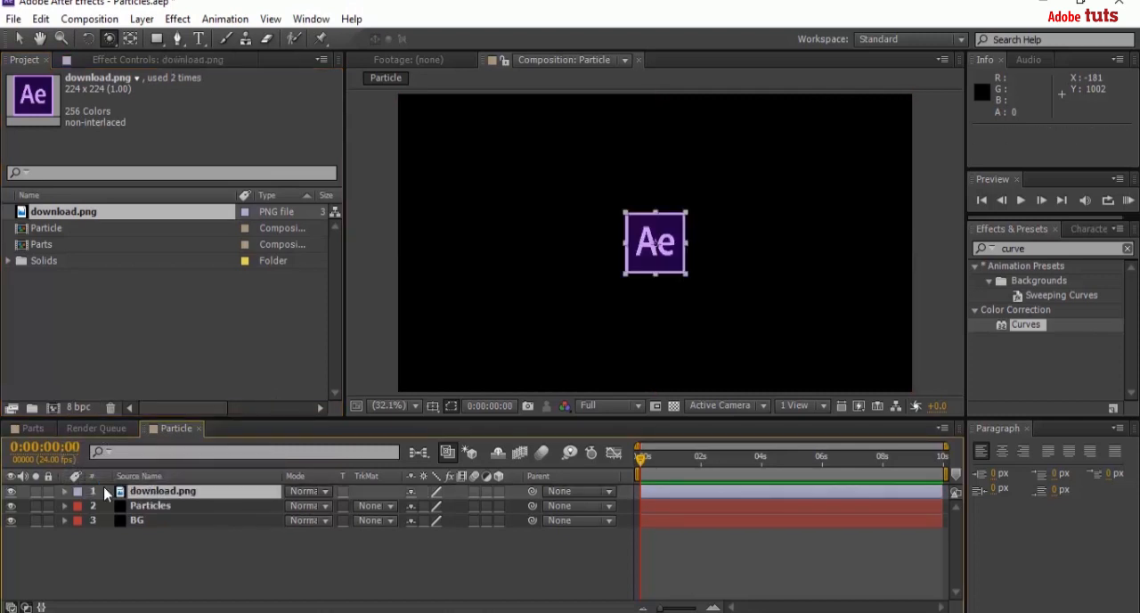
mouse_move(490, 499)
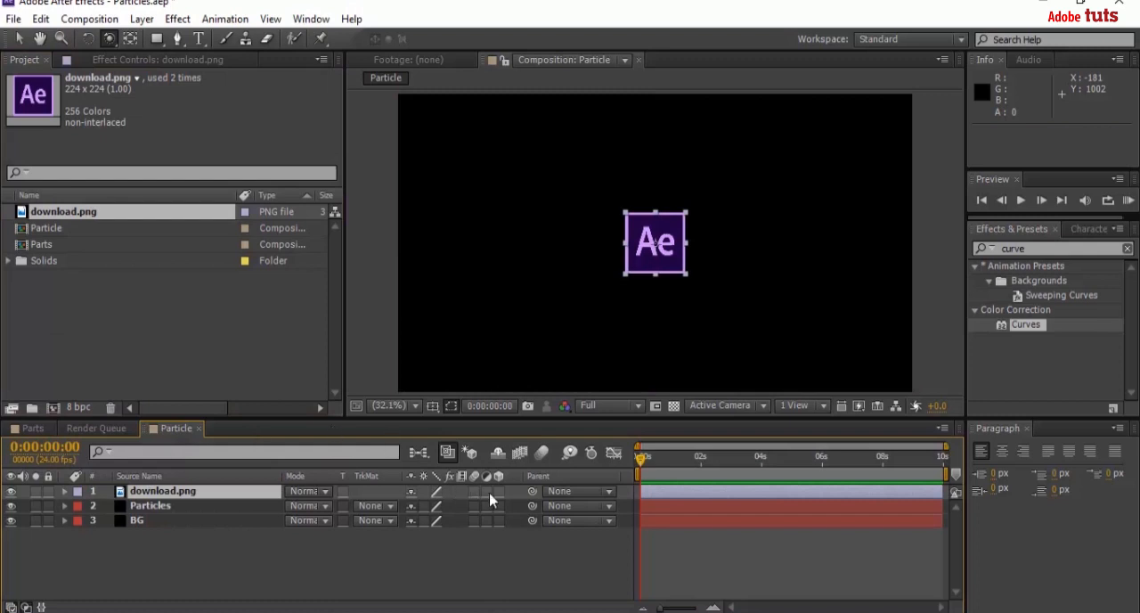
mouse_move(502, 497)
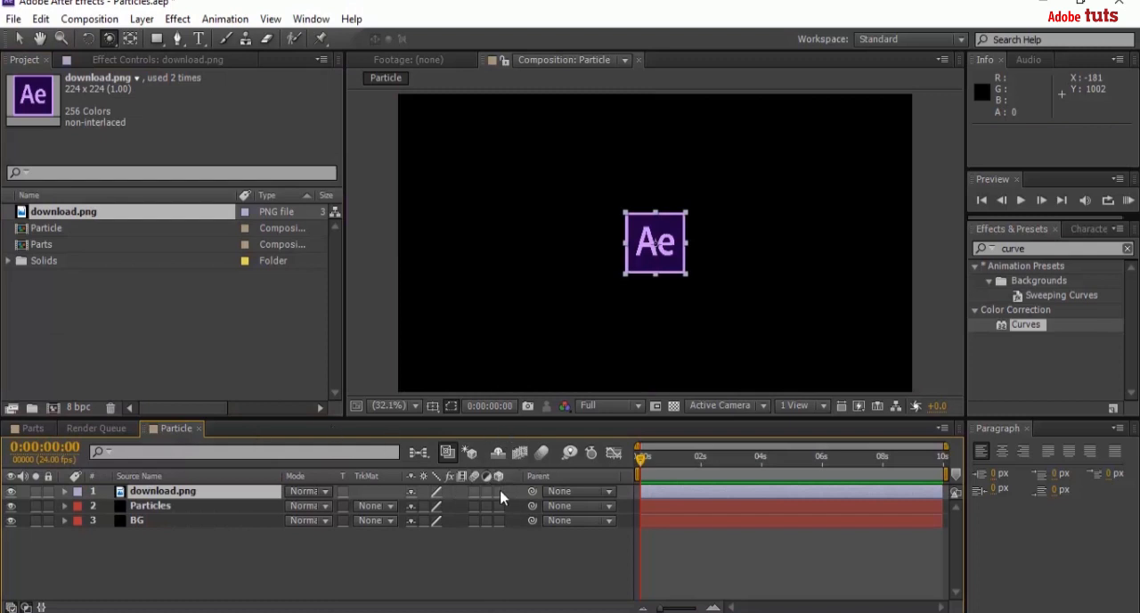
- Make download.png a 3D layer and scale it to 225%
left_click(499, 492)
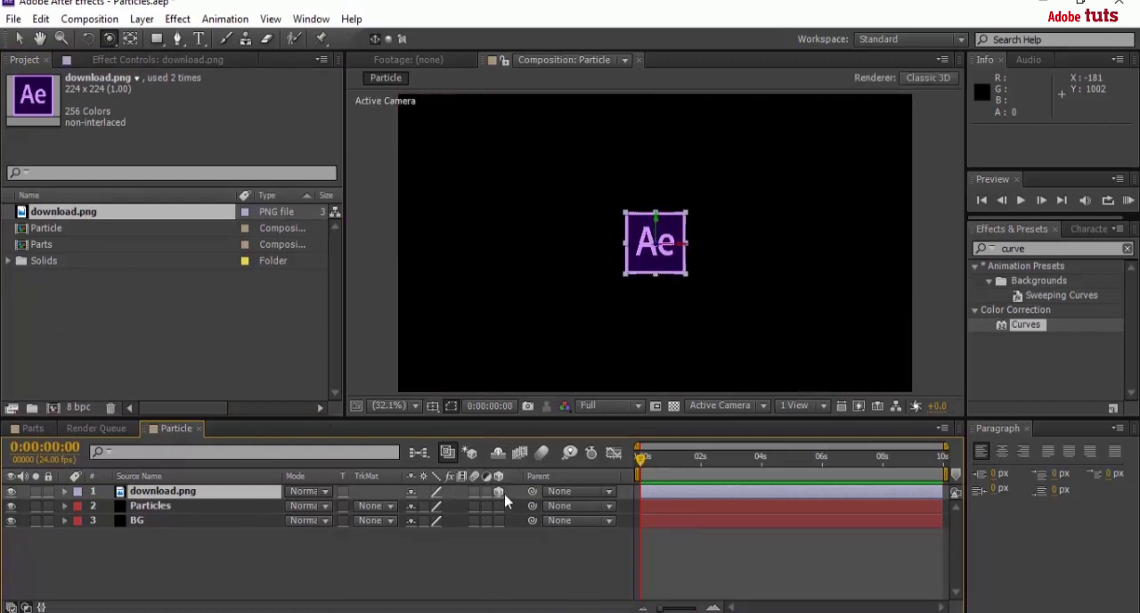
left_click(64, 492)
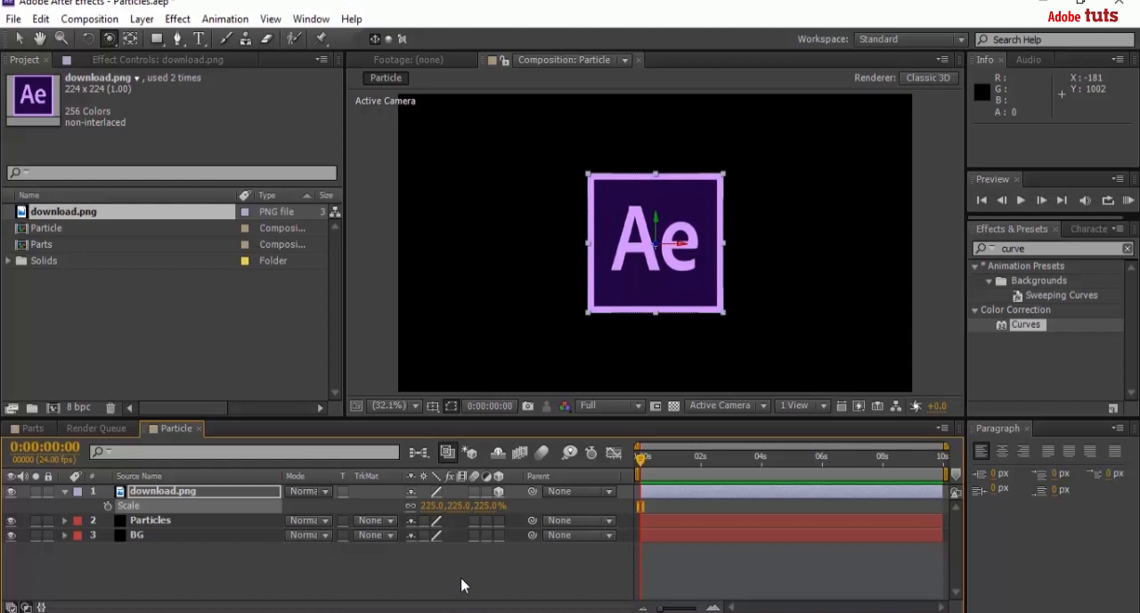
left_click(64, 492)
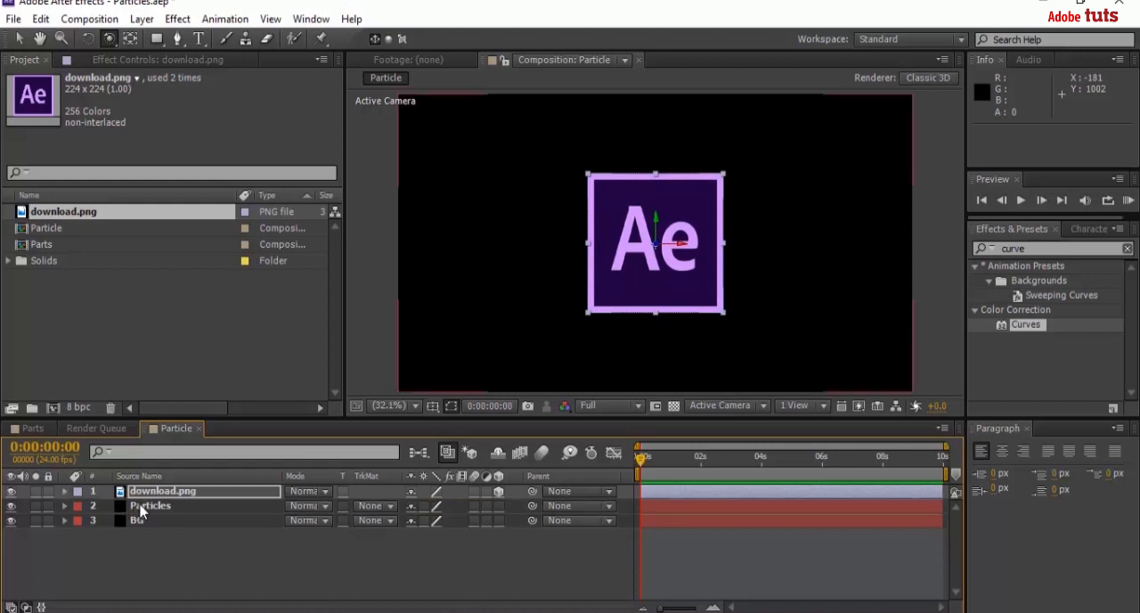
- Apply Particular to the Particles solid with Emitter Type Layer and Velocity 0
left_click(149, 506)
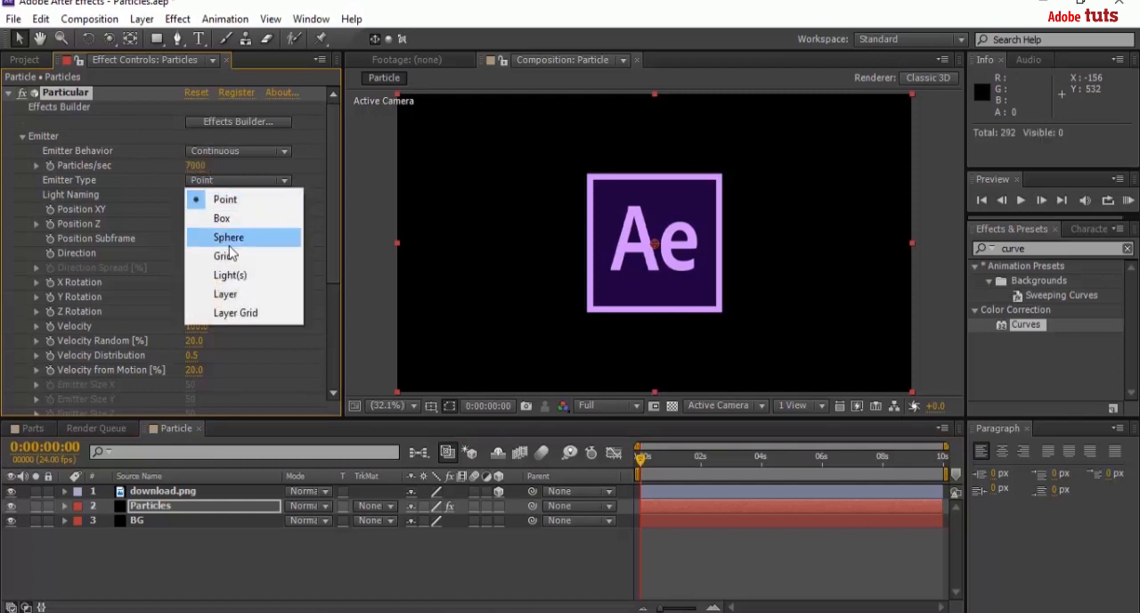
left_click(224, 295)
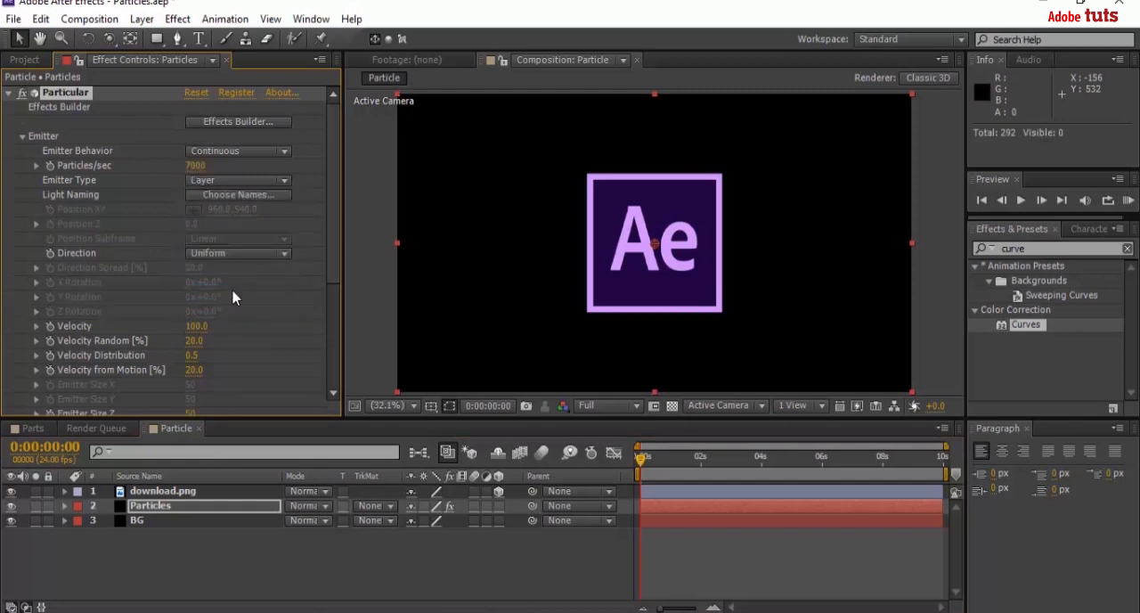
double_click(196, 326)
type("0")
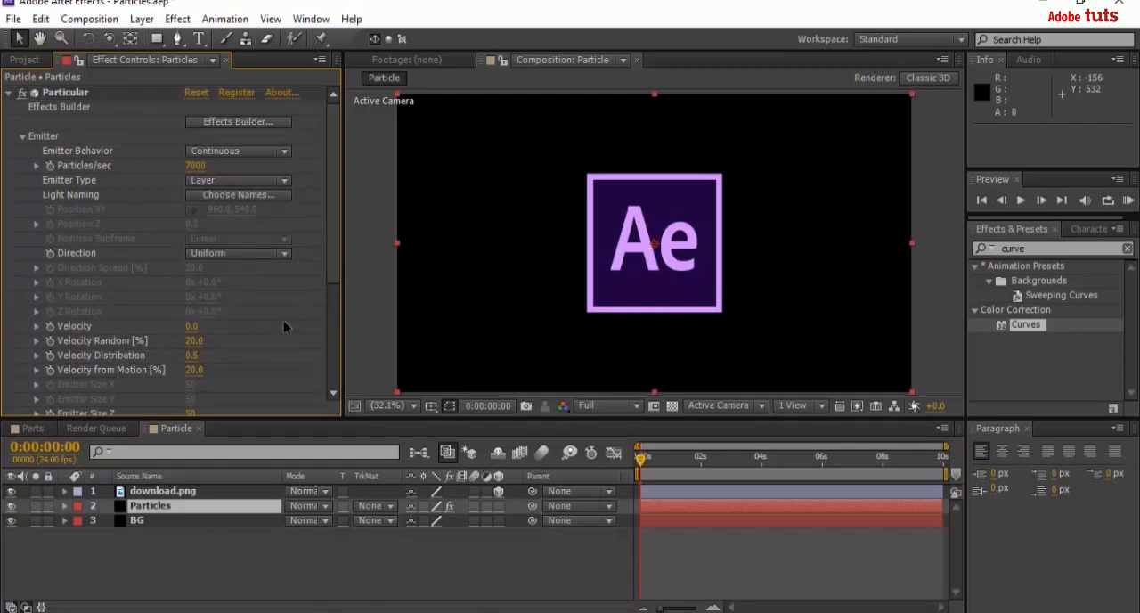
scroll("down", 3)
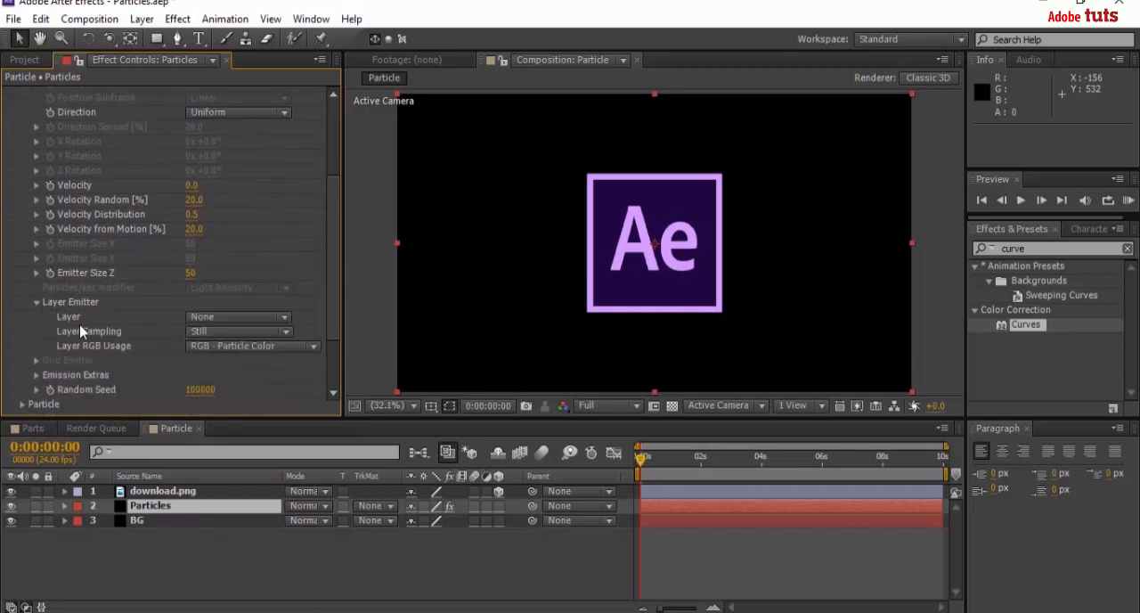
- Set the Layer Emitter to download.png, sampling Current Time, and scrub ahead to see the logo form
left_click(239, 317)
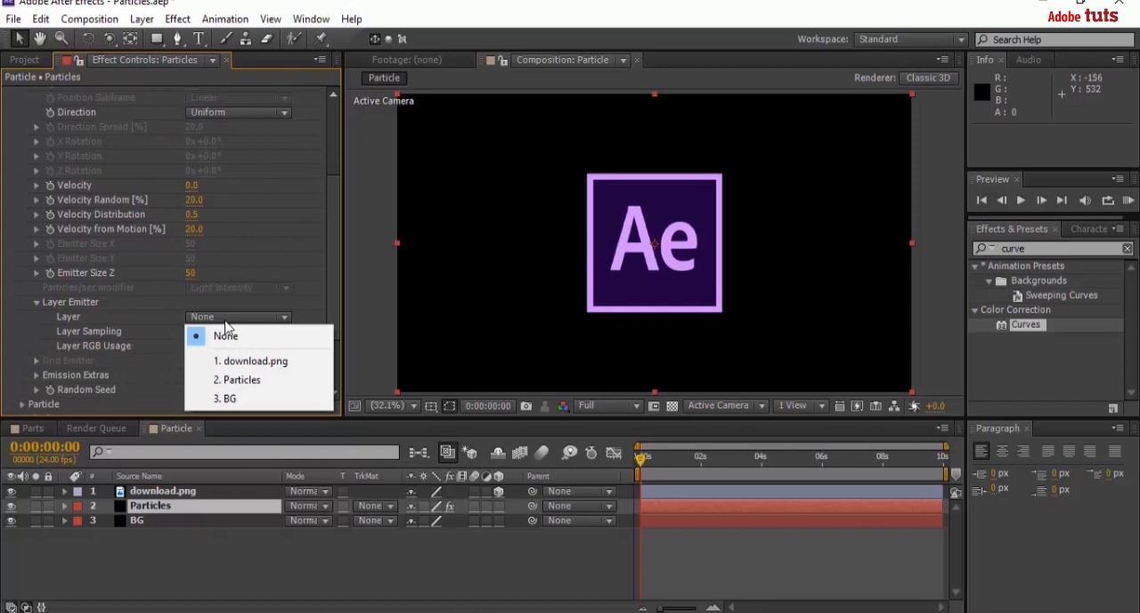
left_click(225, 335)
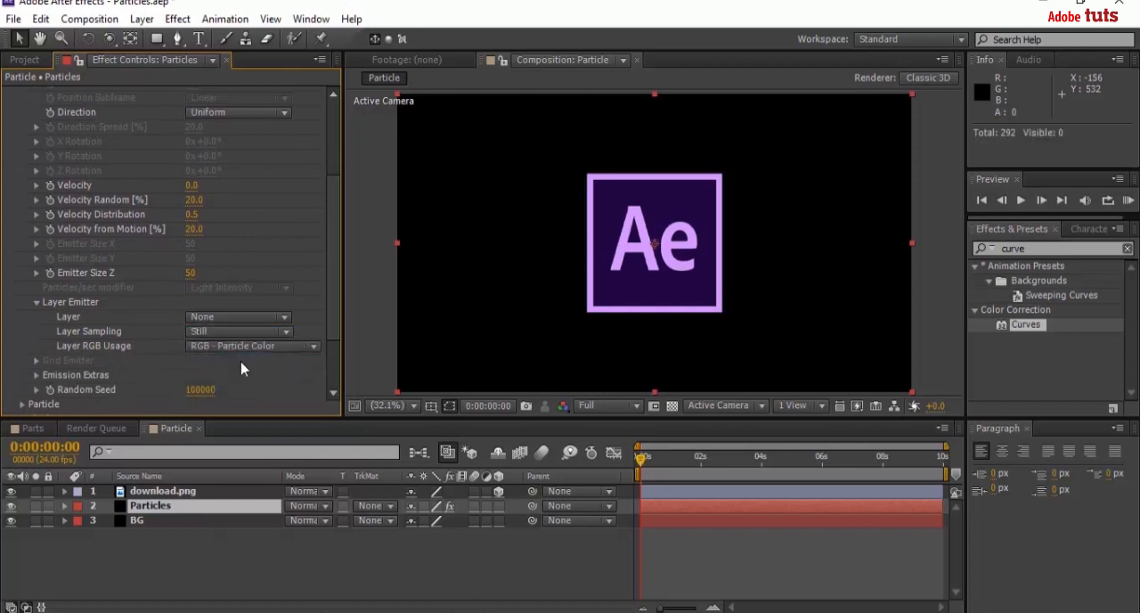
left_click(239, 317)
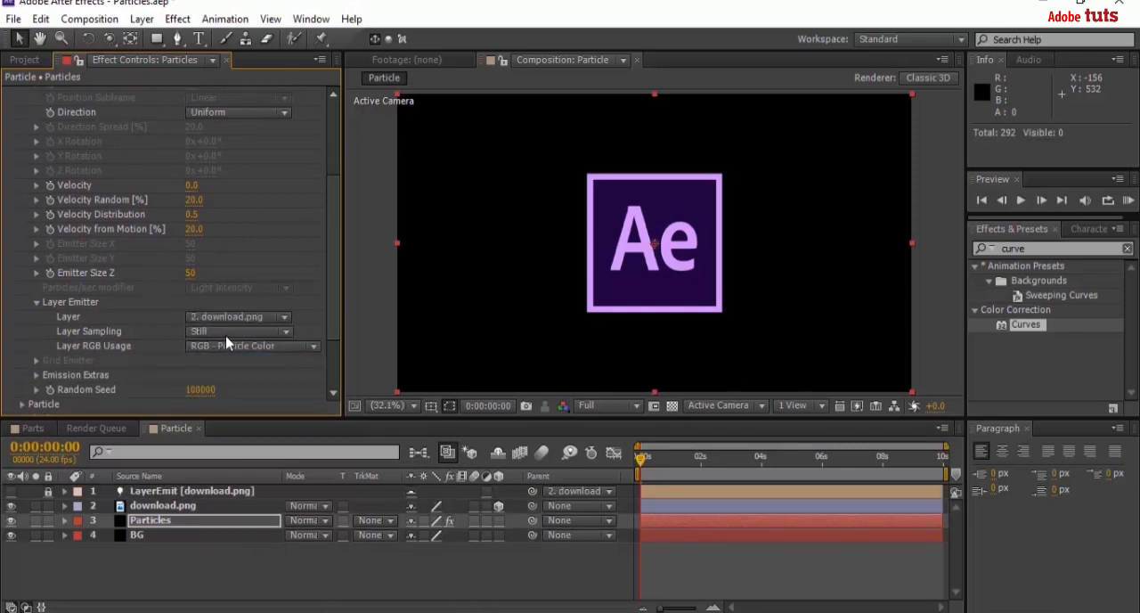
left_click(238, 332)
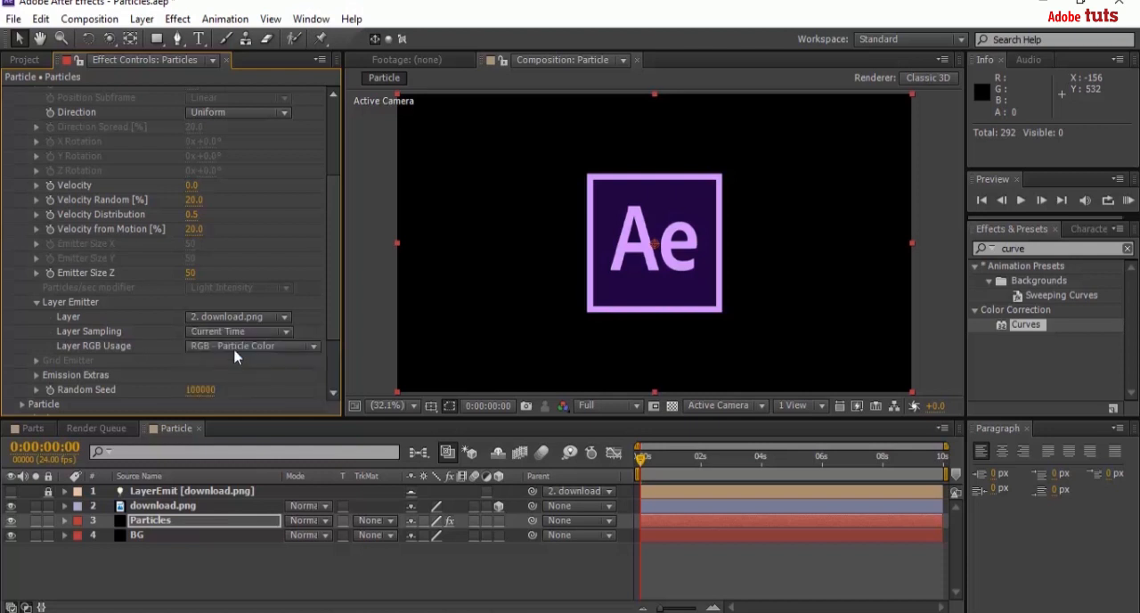
left_click_drag(640, 456, 755, 456)
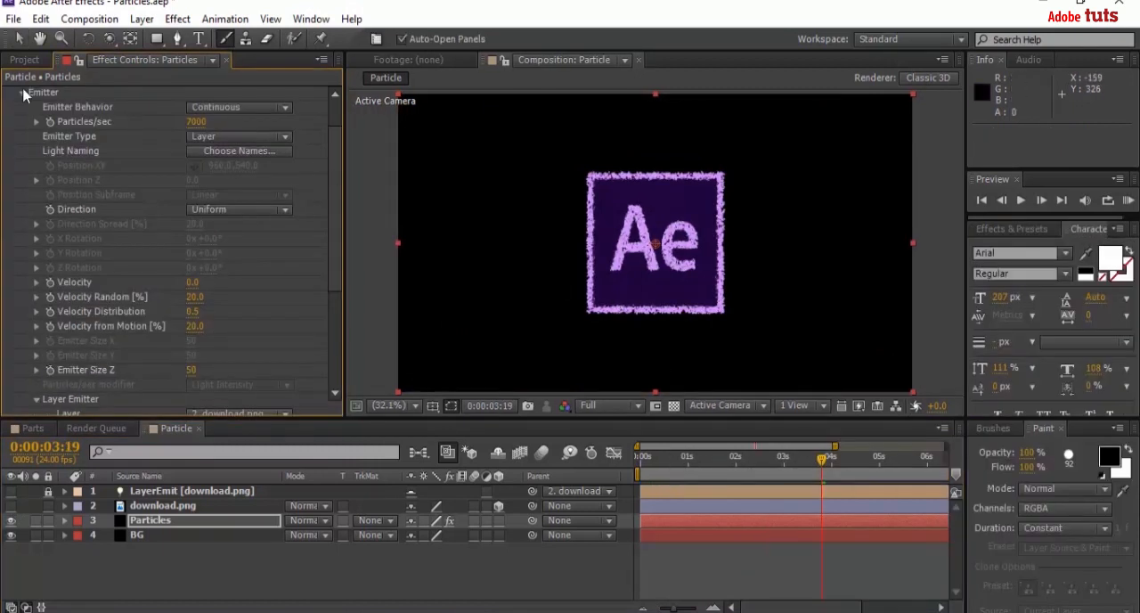
- Collapse Emitter and reveal Particular's particle appearance settings
left_click(9, 93)
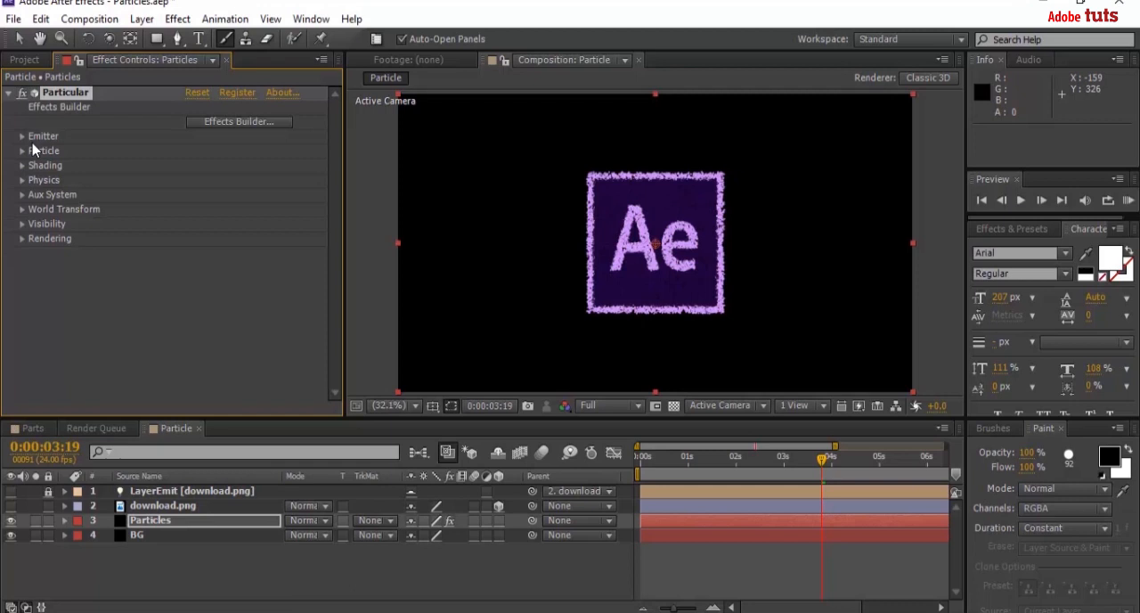
left_click(21, 149)
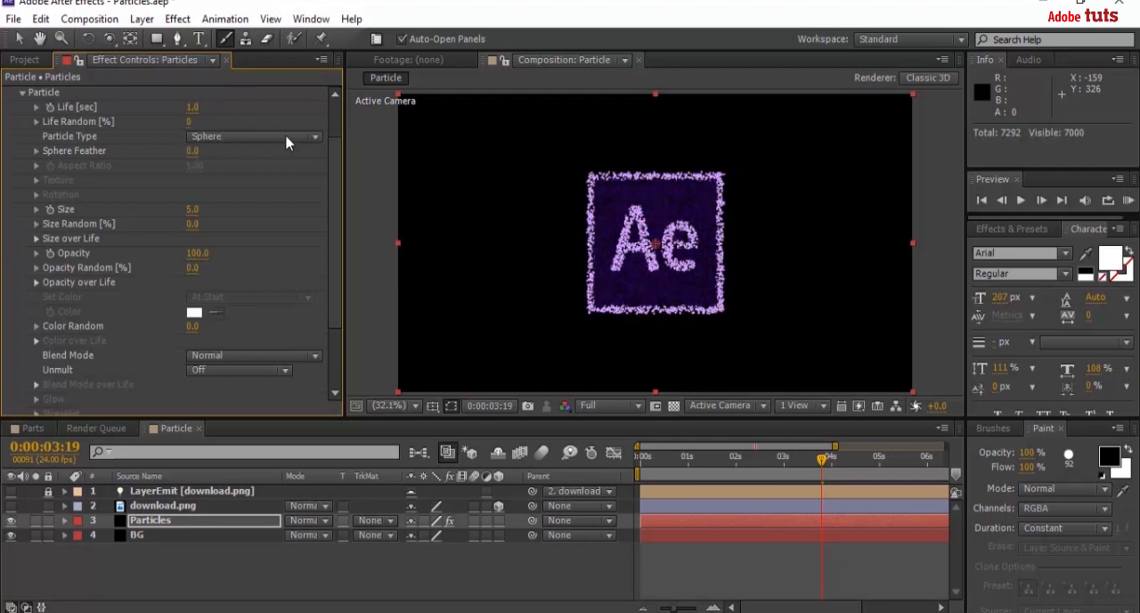
mouse_move(335, 199)
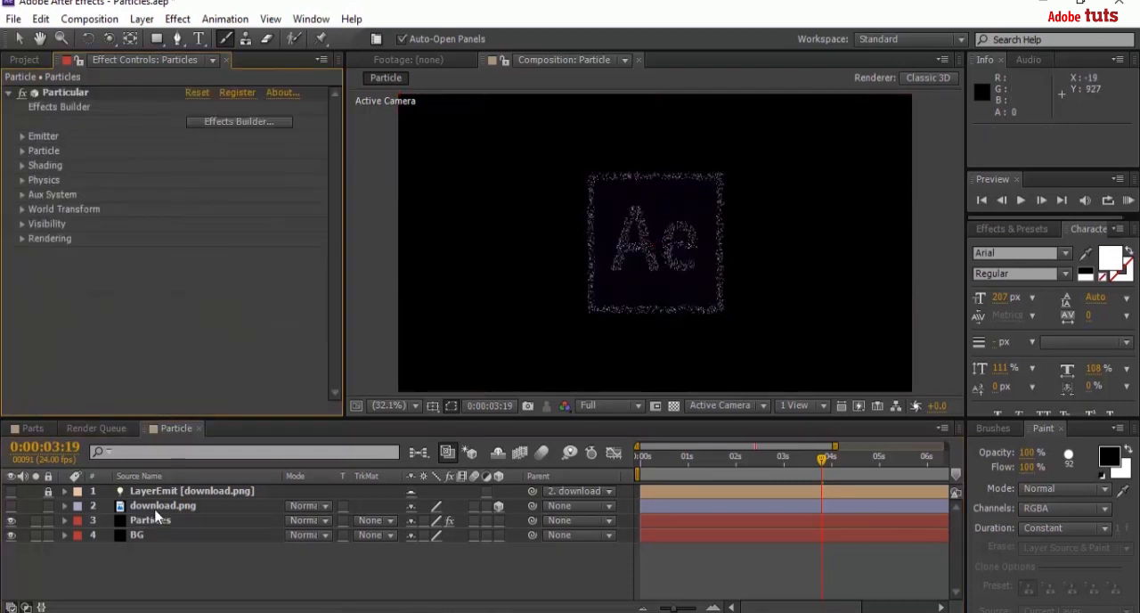
- Set the download.png layer's X Rotation to 90° so the logo lies flat
left_click(65, 506)
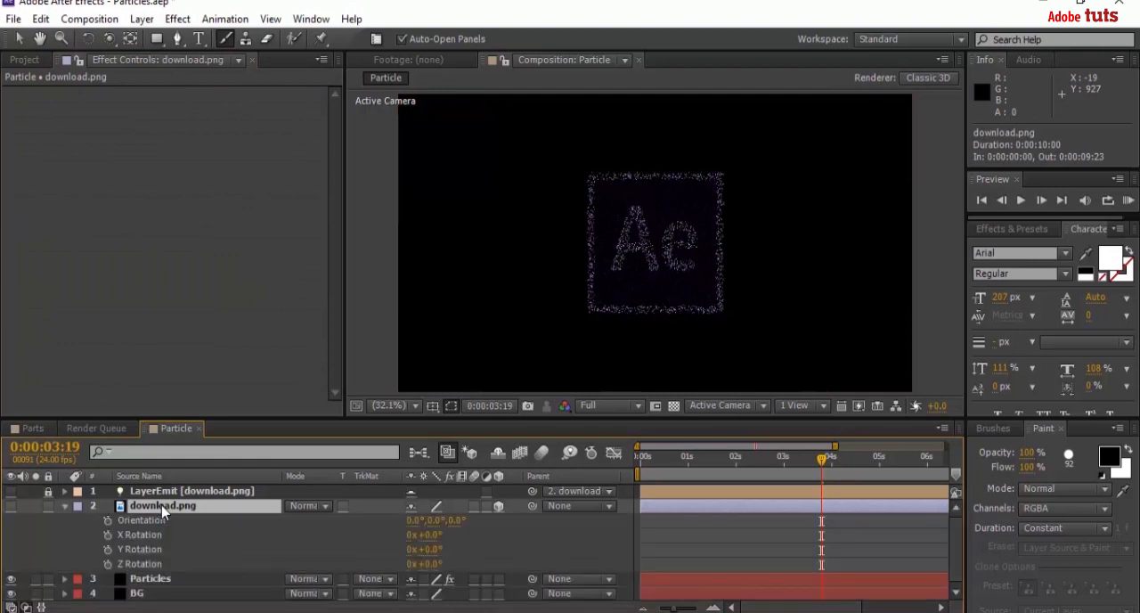
mouse_move(121, 546)
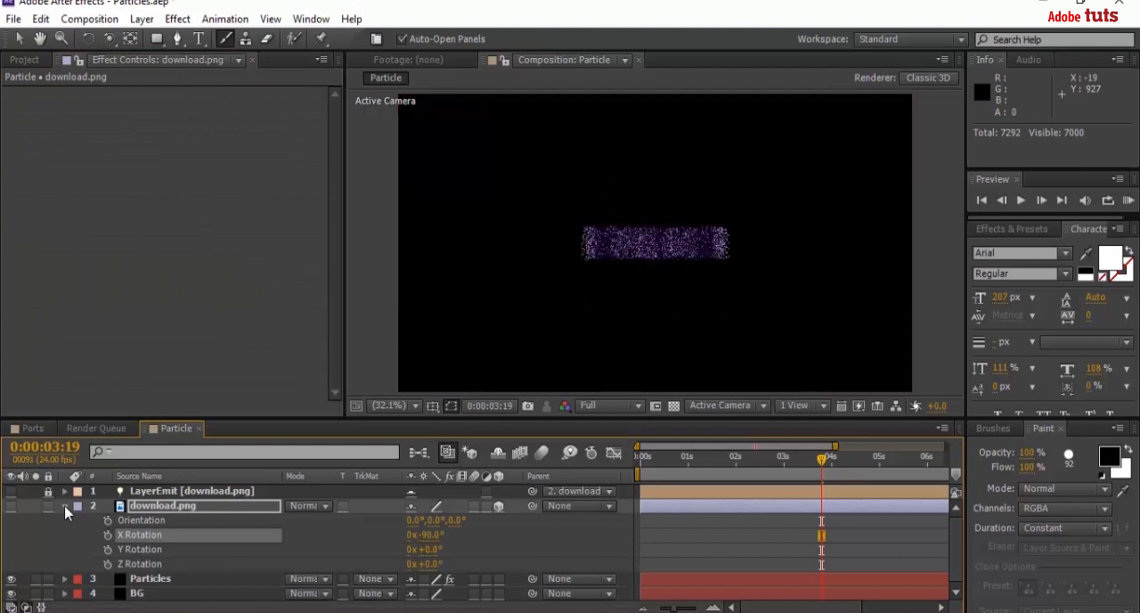
left_click(64, 506)
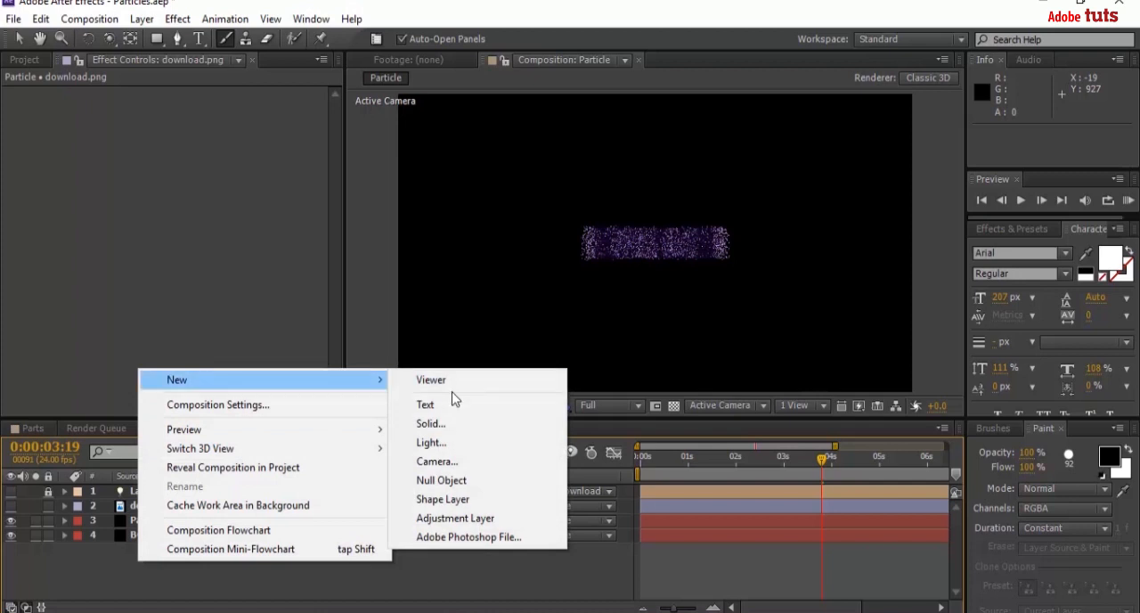
- Add a new camera layer named cam
left_click(439, 459)
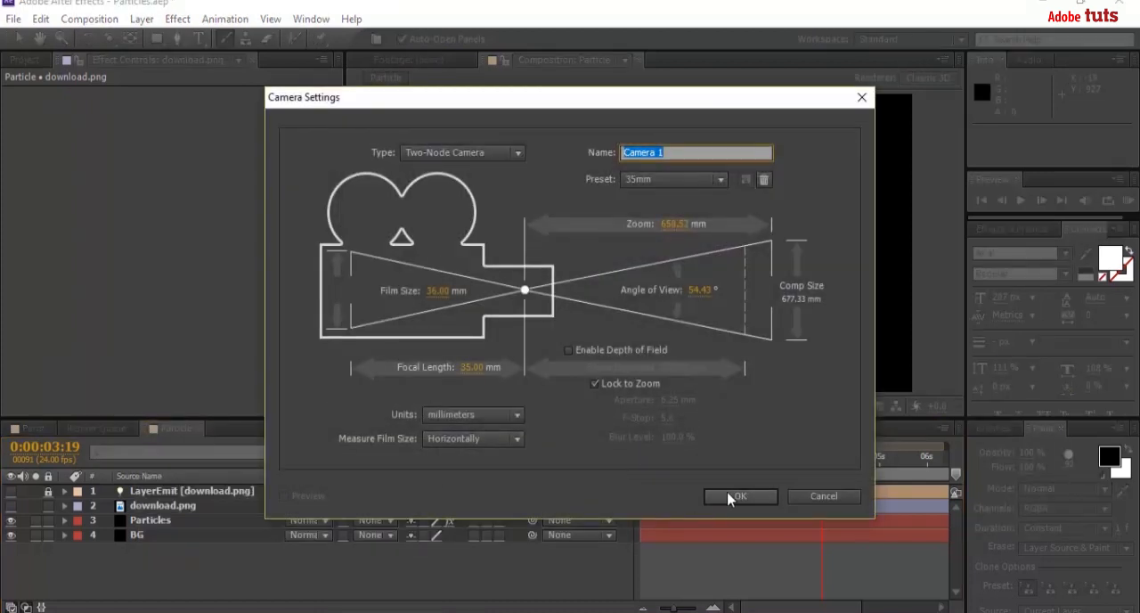
type("c")
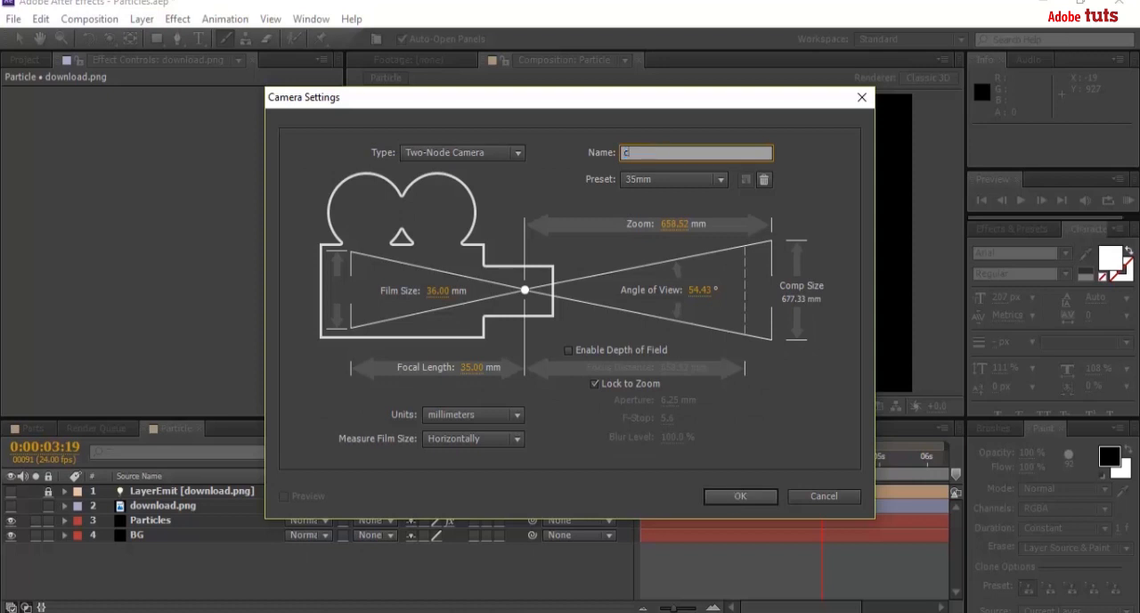
left_click(739, 496)
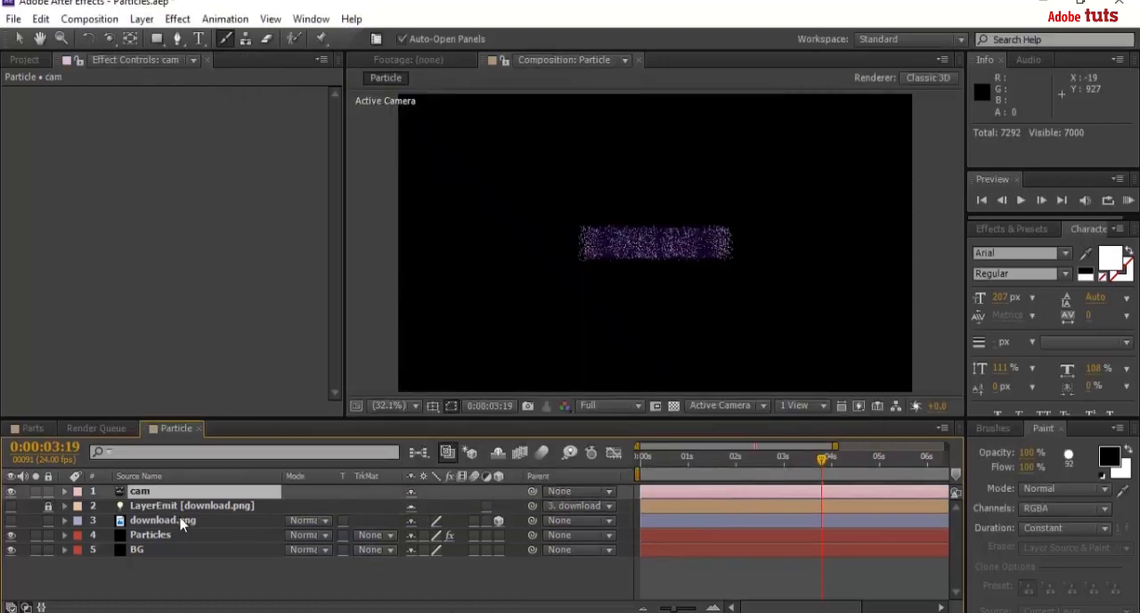
- Set the cam layer's Z Rotation to 30°
left_click(139, 492)
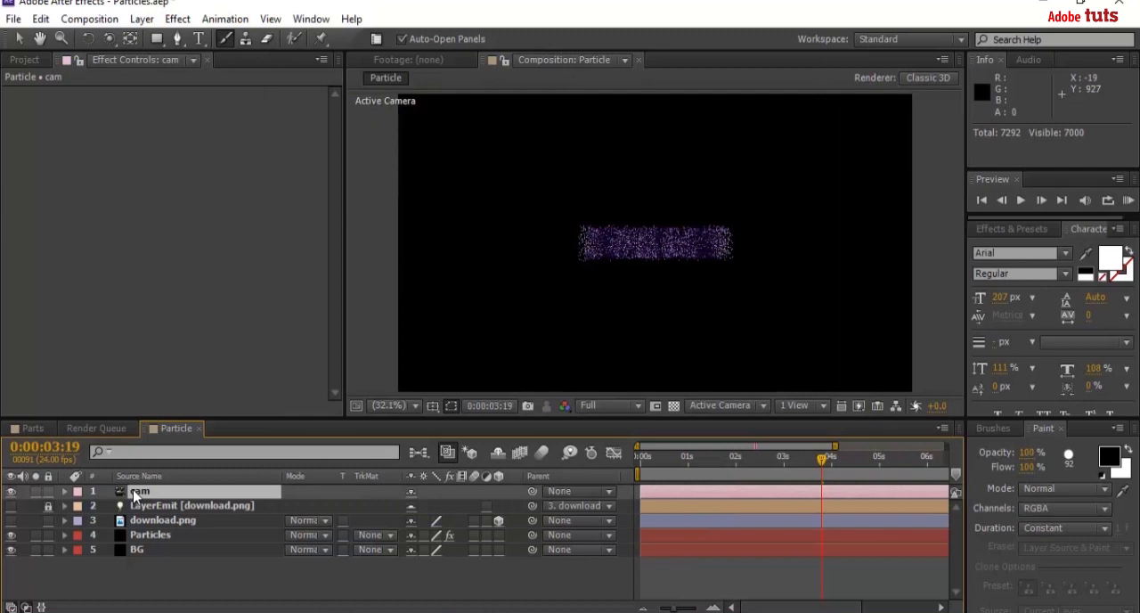
left_click(64, 492)
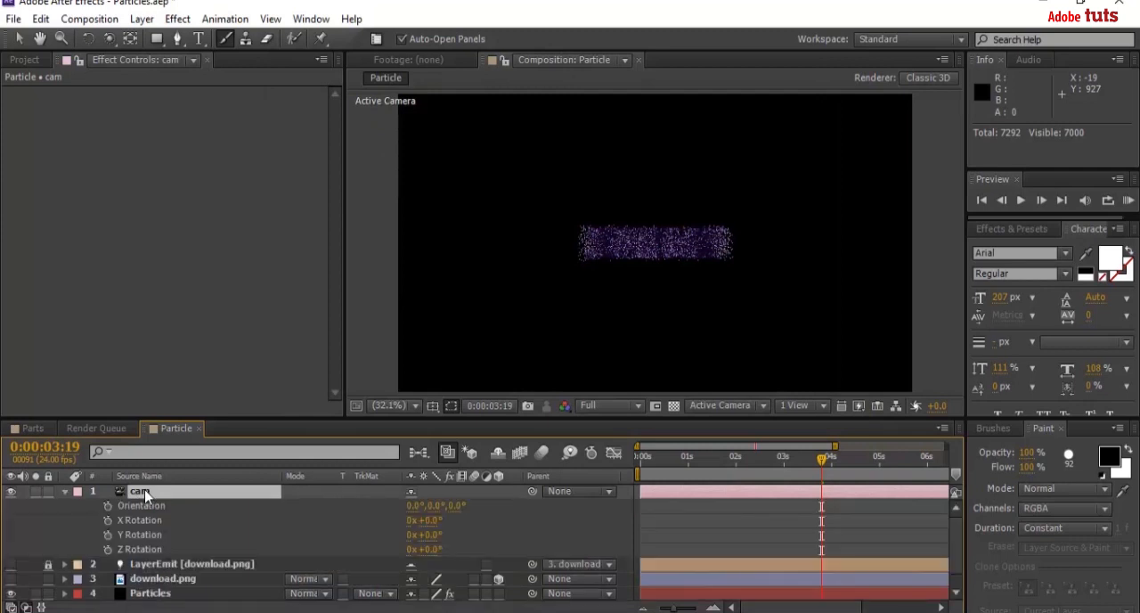
mouse_move(428, 556)
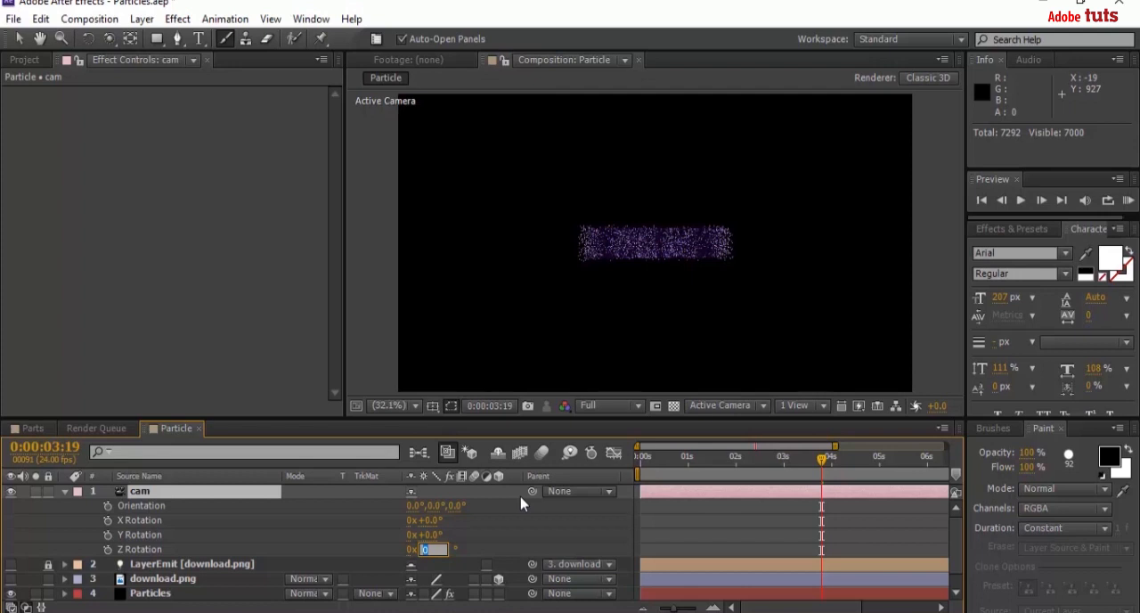
type("30.0°")
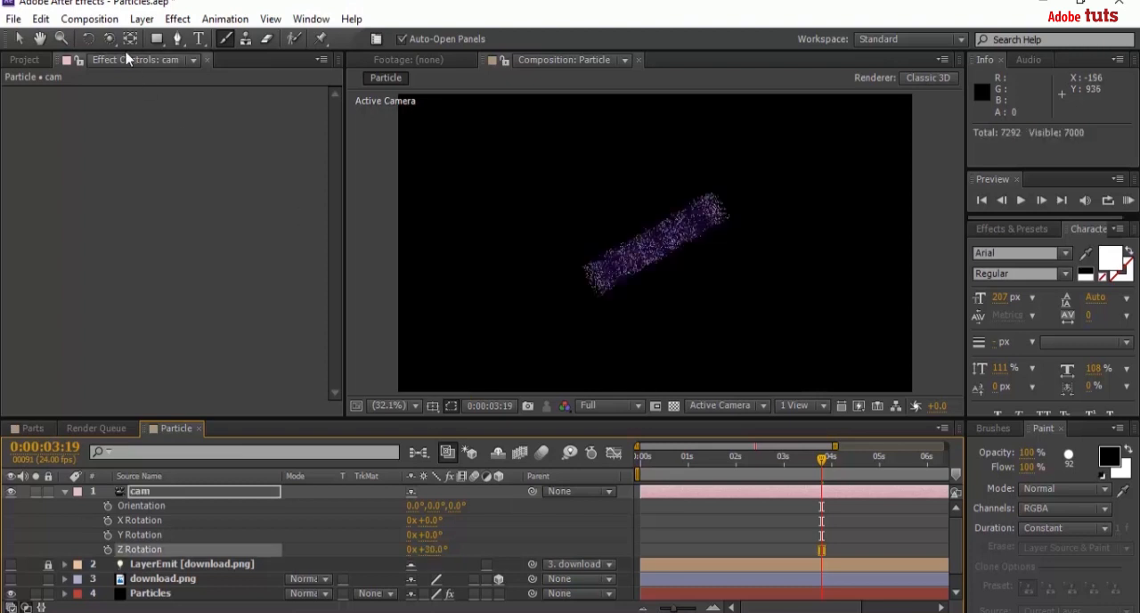
mouse_move(109, 40)
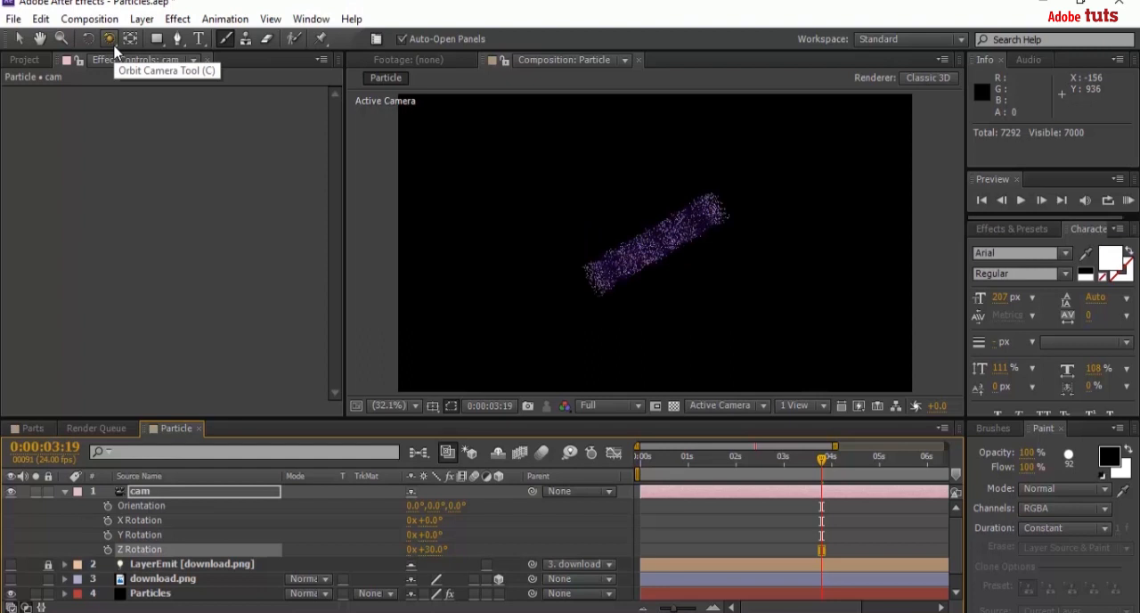
mouse_move(109, 39)
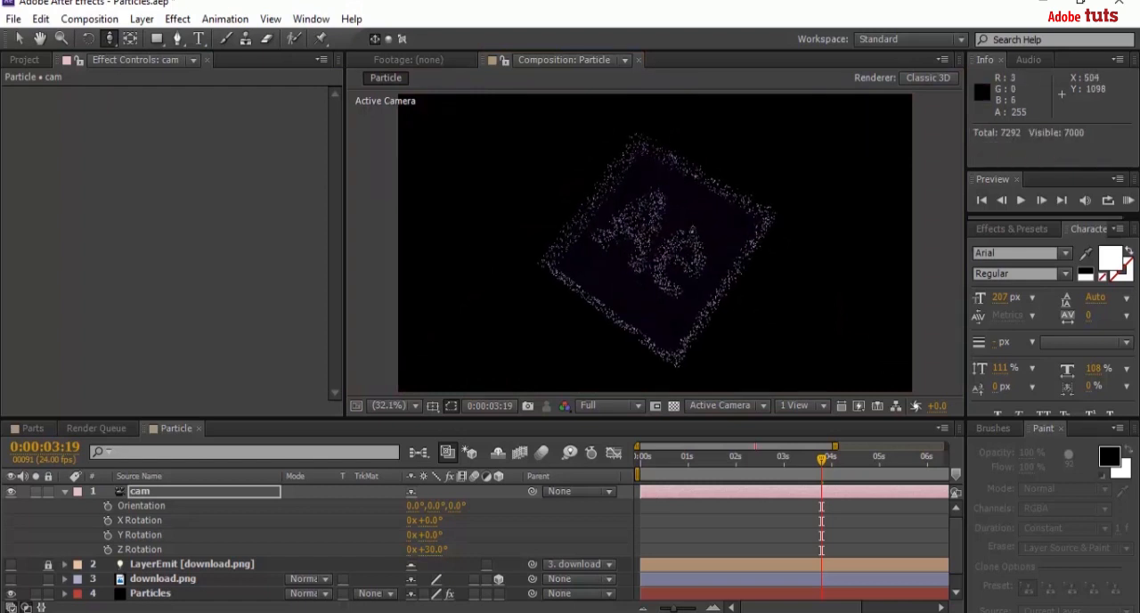
- Orbit the camera to view the flattened Ae logo from above
left_click(64, 492)
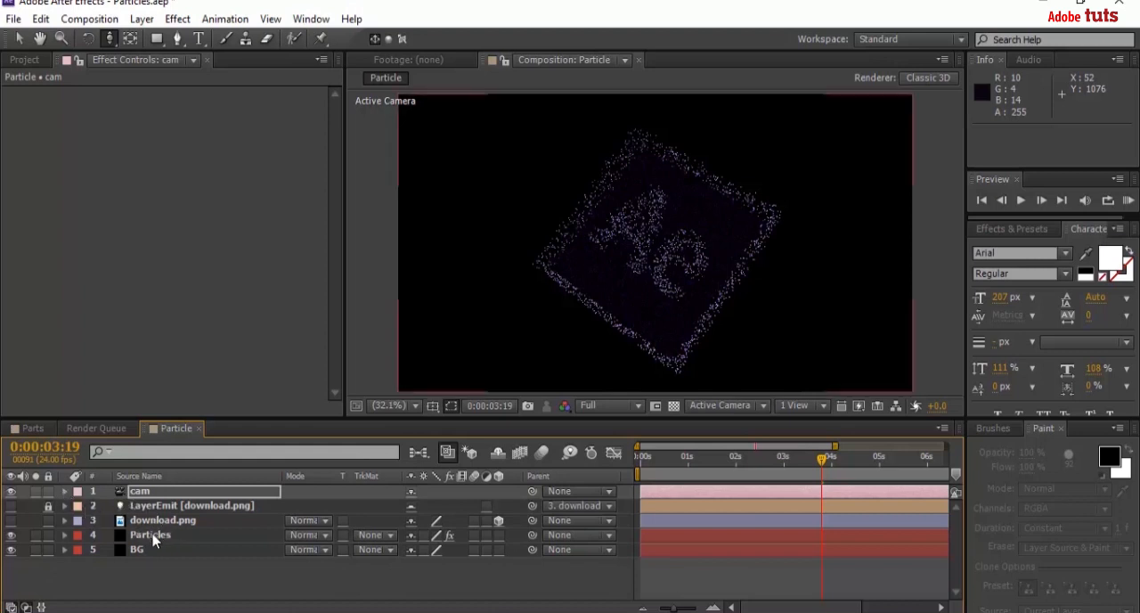
- Duplicate the Particles layer and set the copy's Particles/sec to 300
left_click(150, 535)
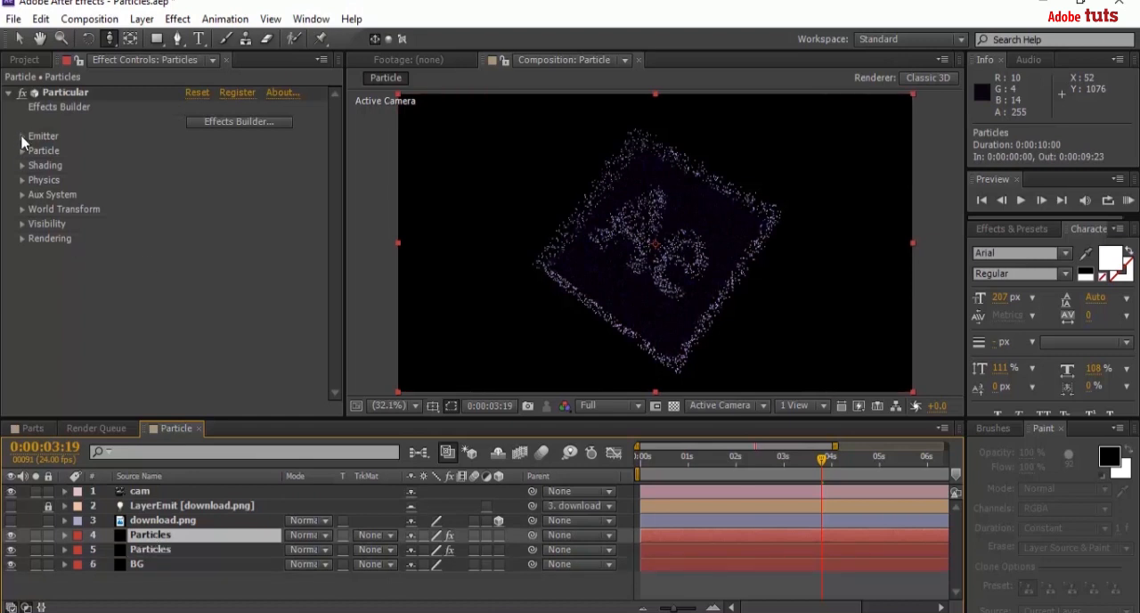
left_click(21, 135)
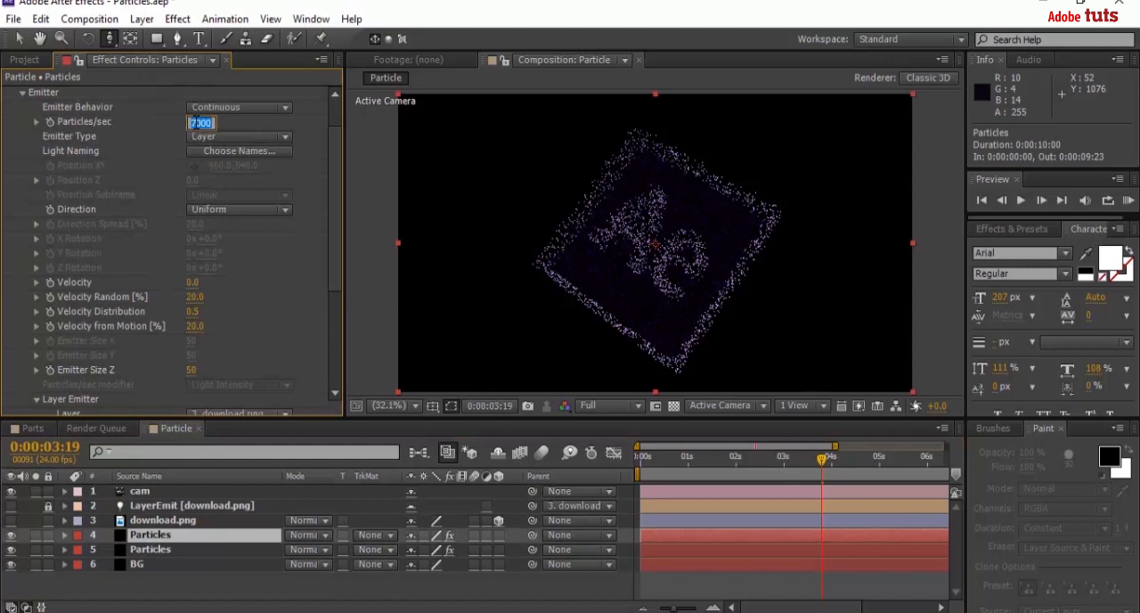
type("300")
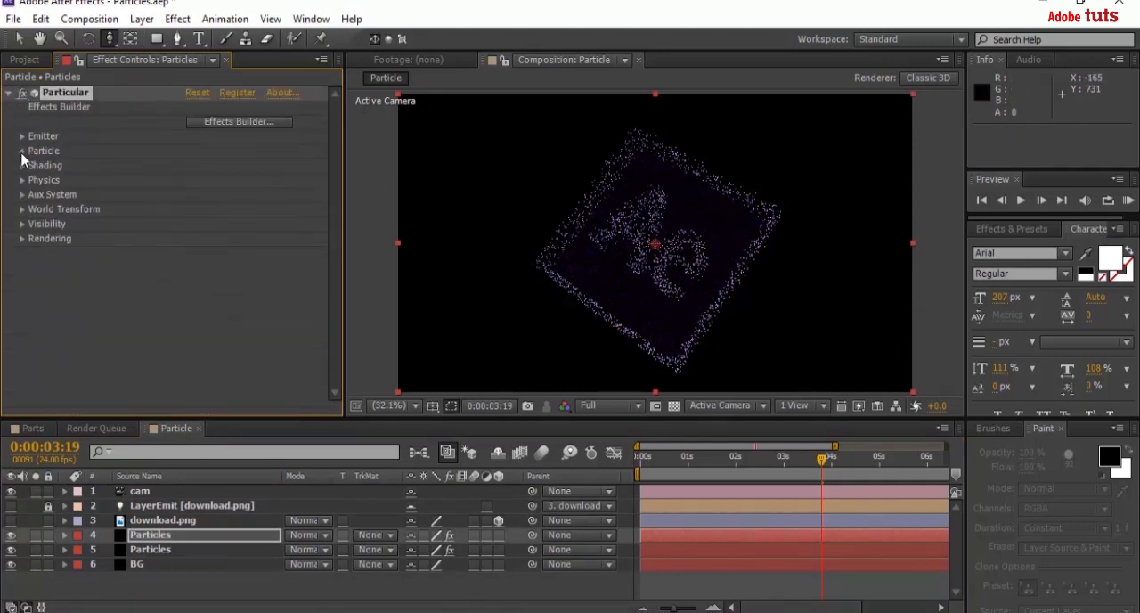
left_click(43, 150)
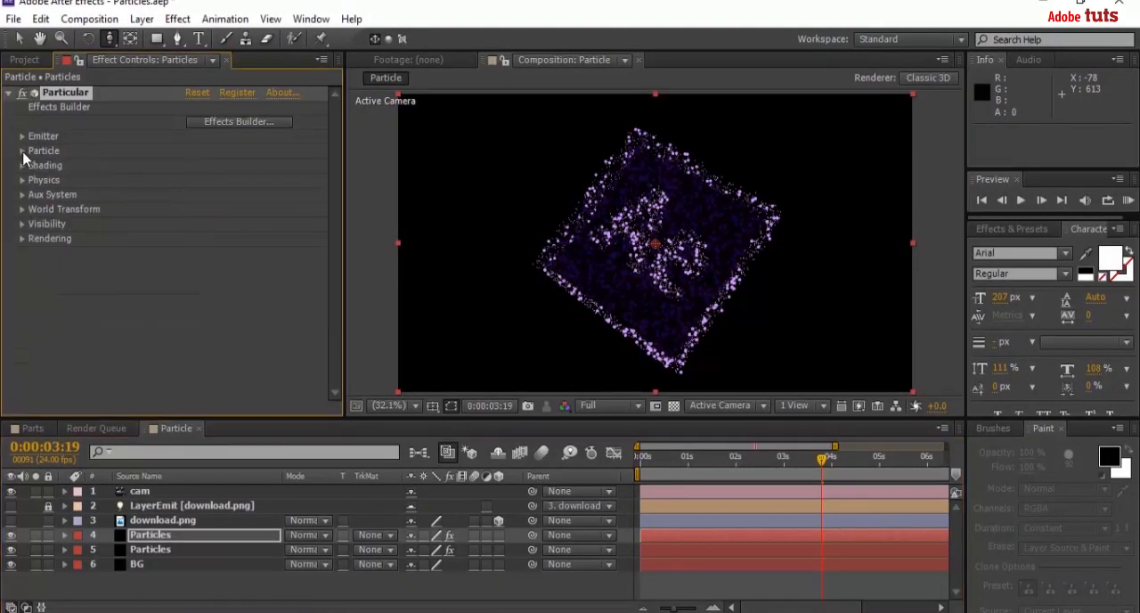
- Set Particular's Physics > Air Wind Y to -400 on the copied layer
left_click(22, 178)
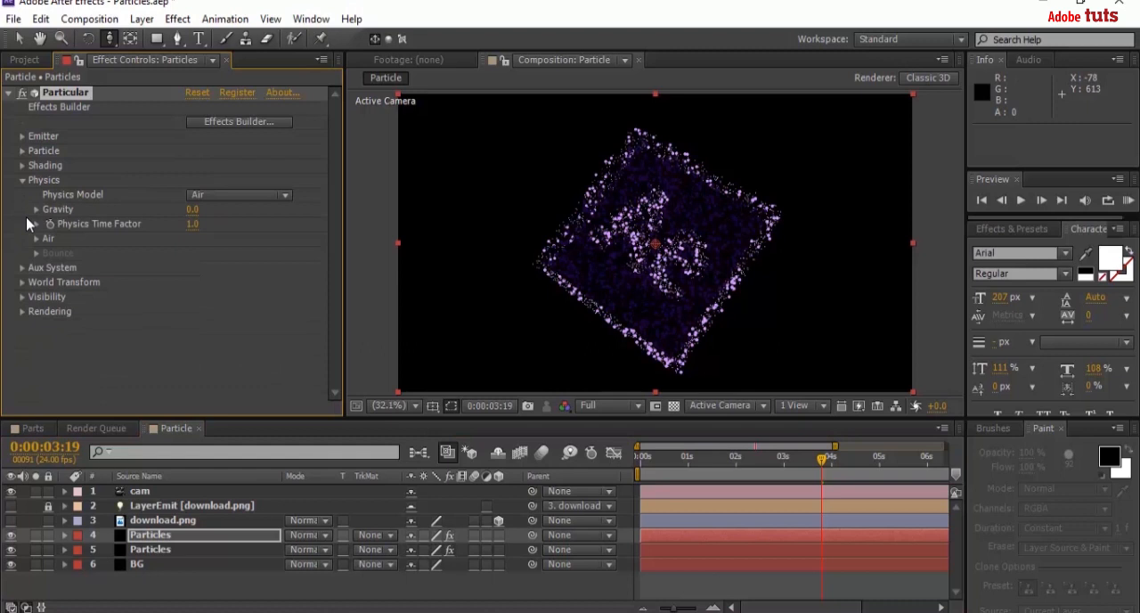
mouse_move(40, 246)
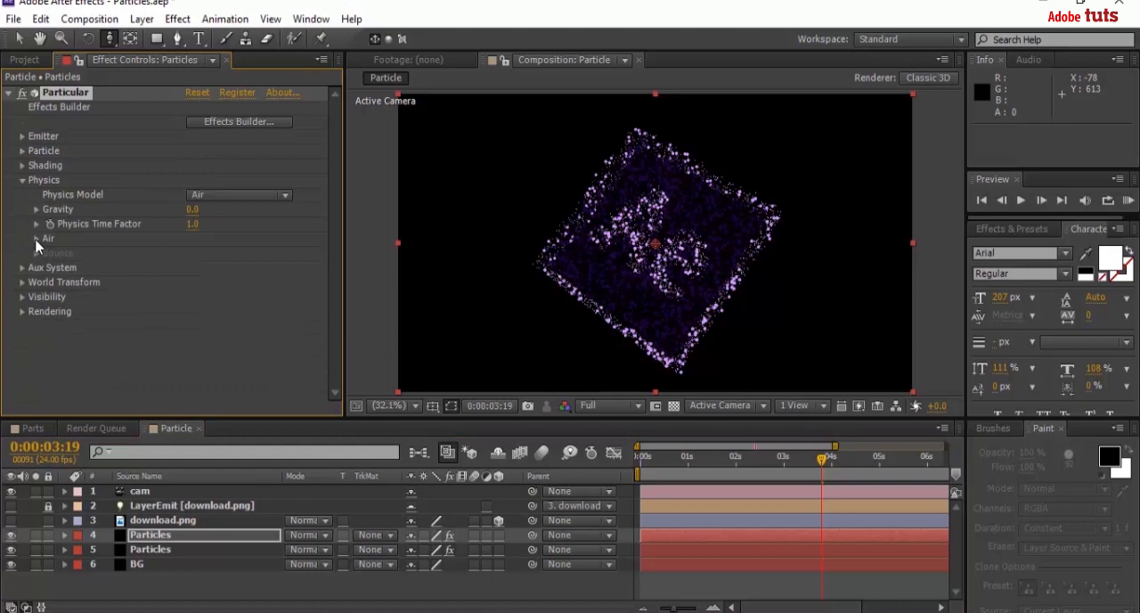
left_click(36, 239)
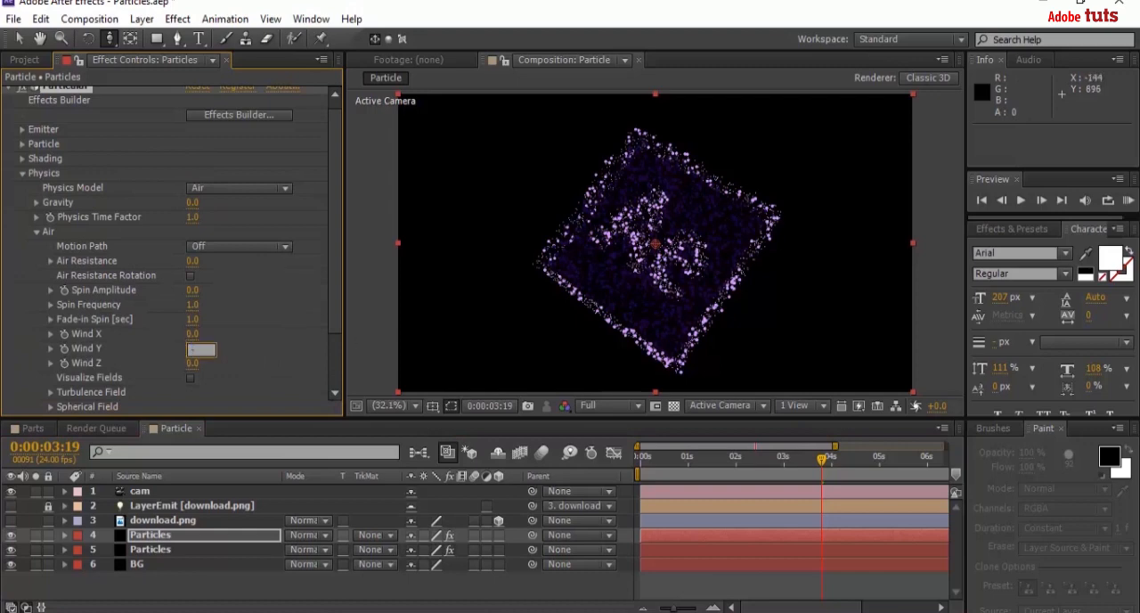
type("-400.0")
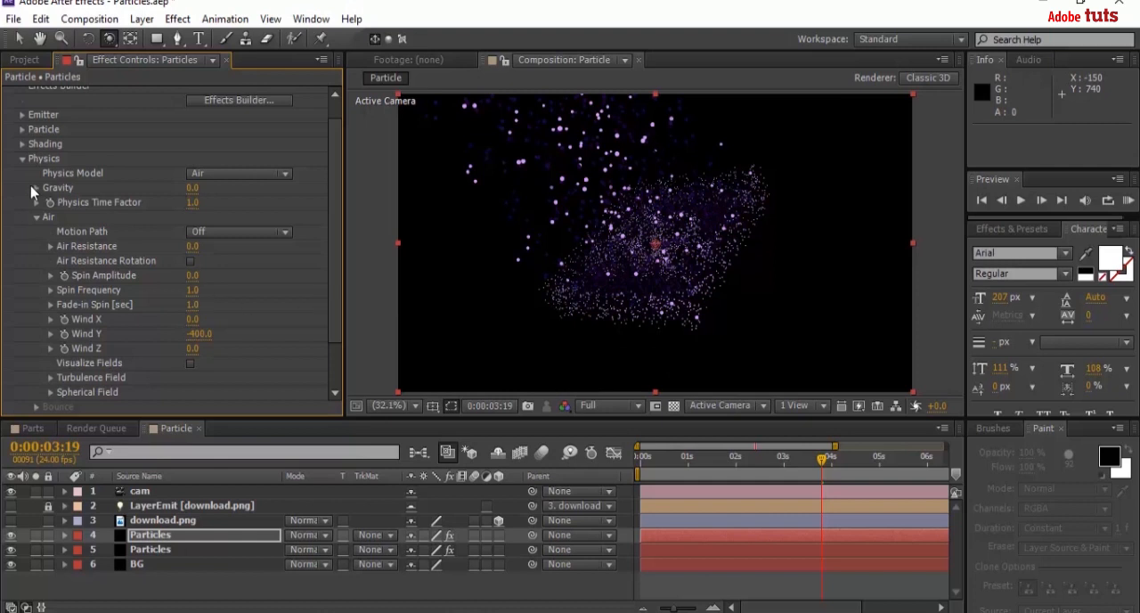
left_click(22, 157)
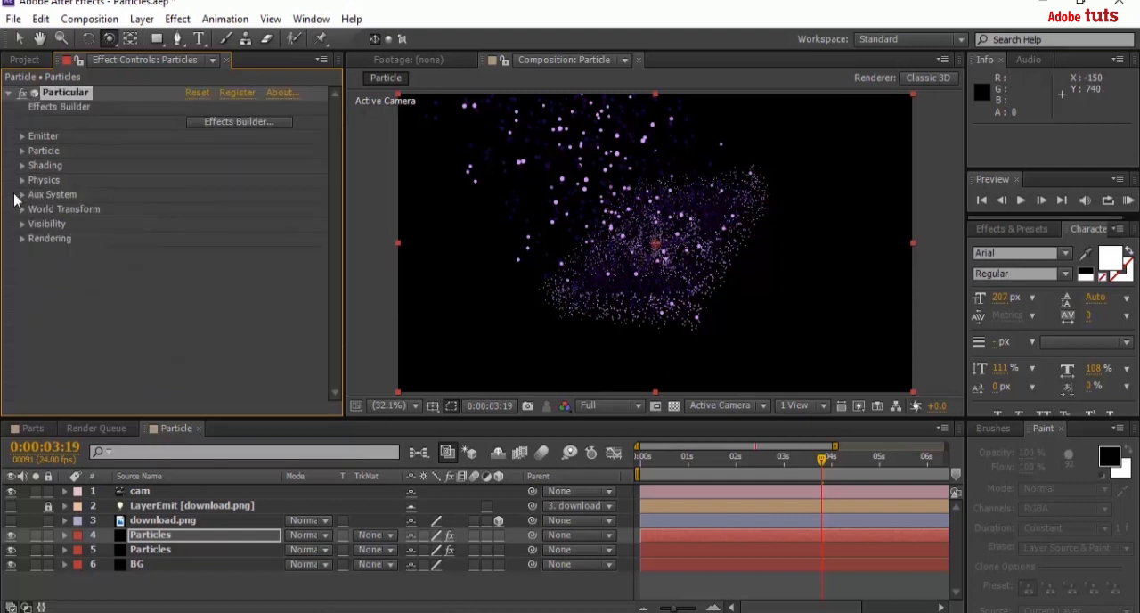
- Set the Aux System to emit continuously at 200 particles per second for streaking trails
left_click(22, 194)
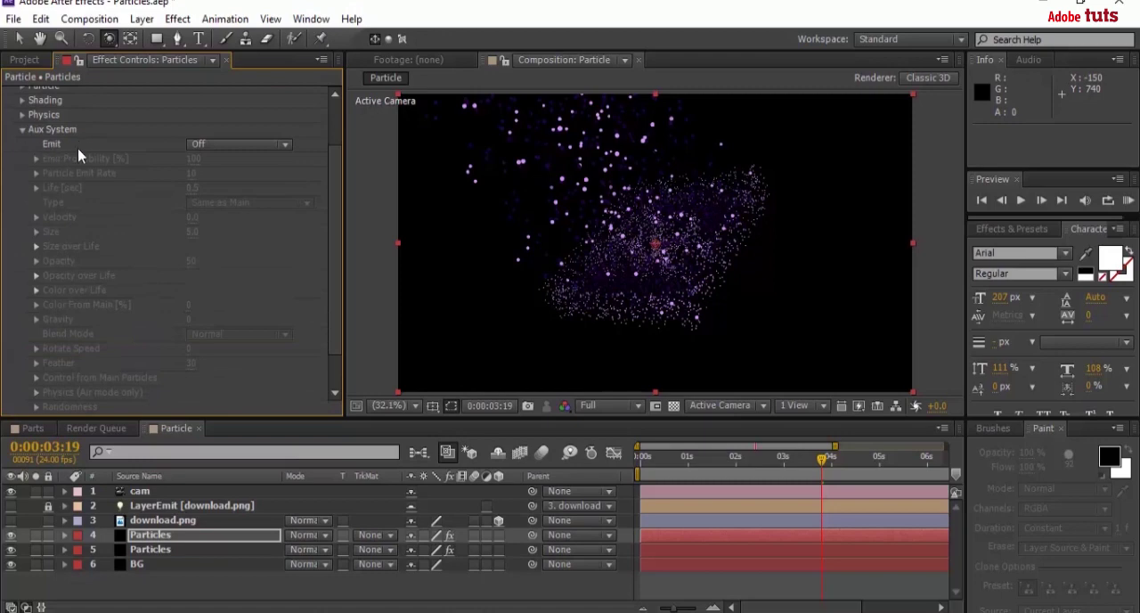
left_click(238, 143)
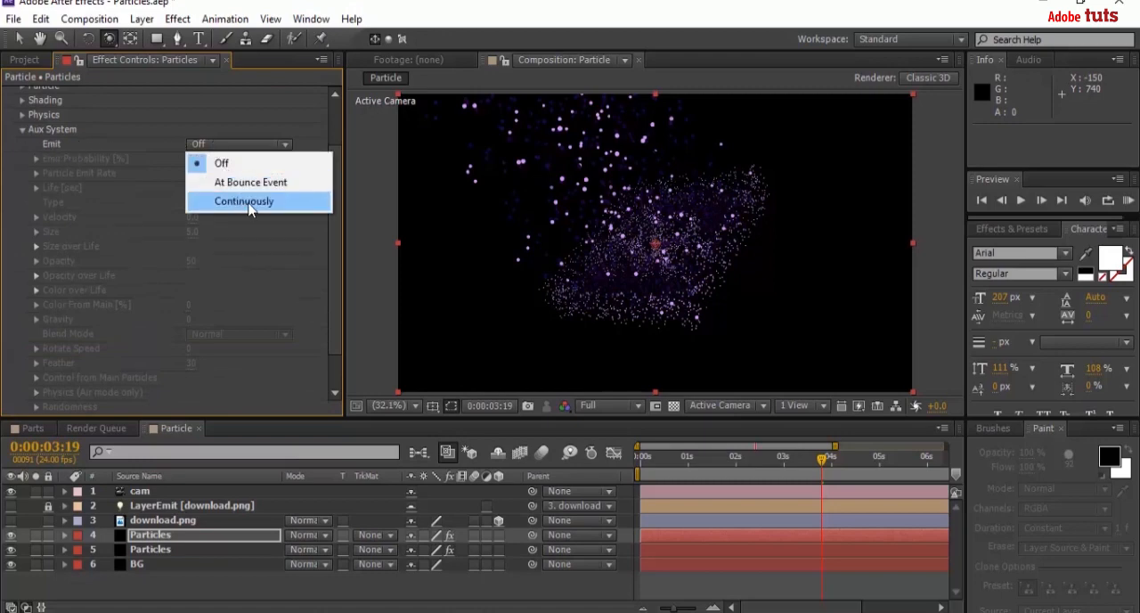
left_click(242, 201)
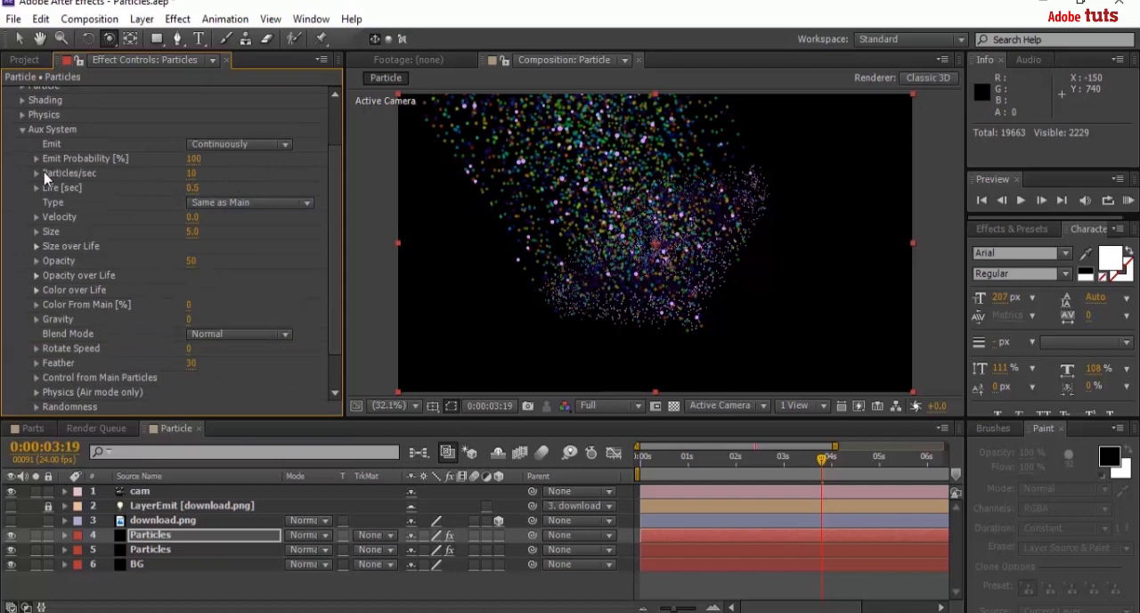
double_click(192, 173)
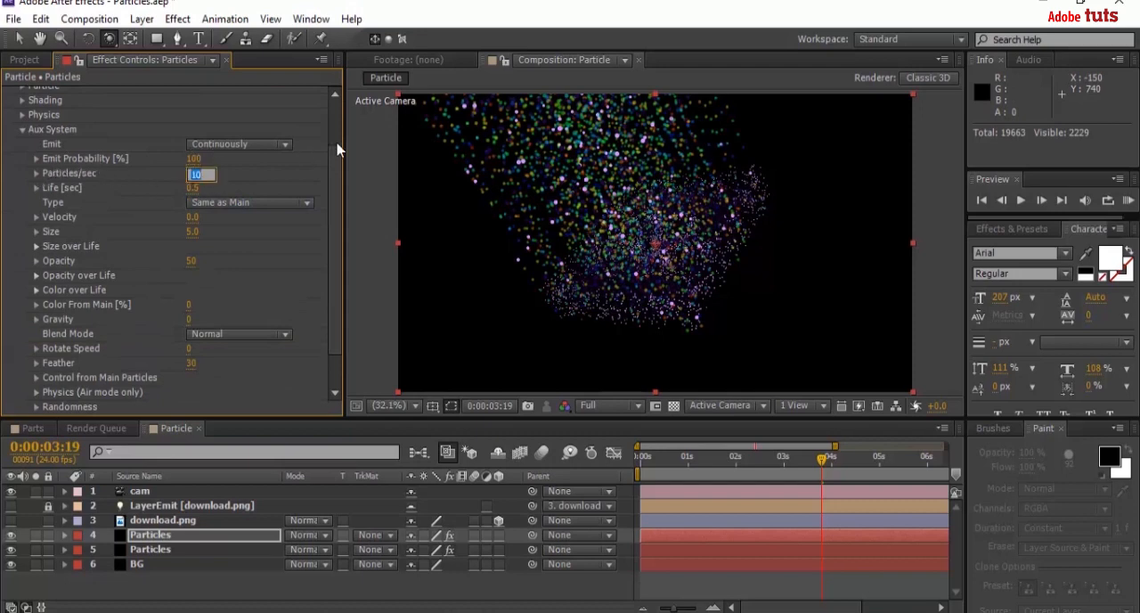
type("200")
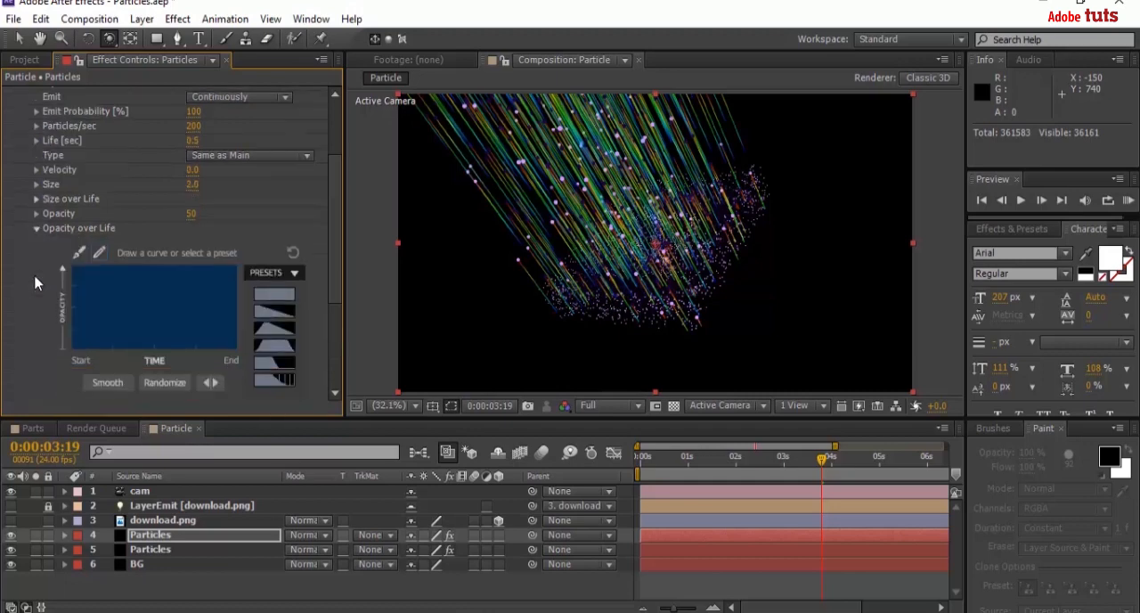
- Apply a falling-ramp Opacity over Life preset, then collapse Opacity over Life and Color From Main
left_click(275, 272)
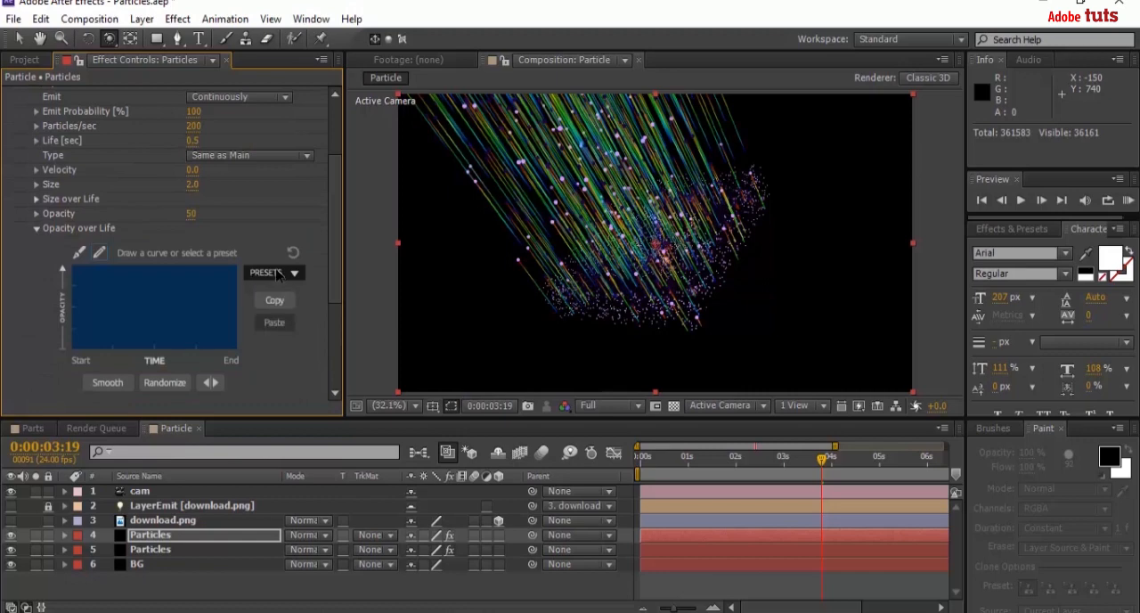
left_click(274, 273)
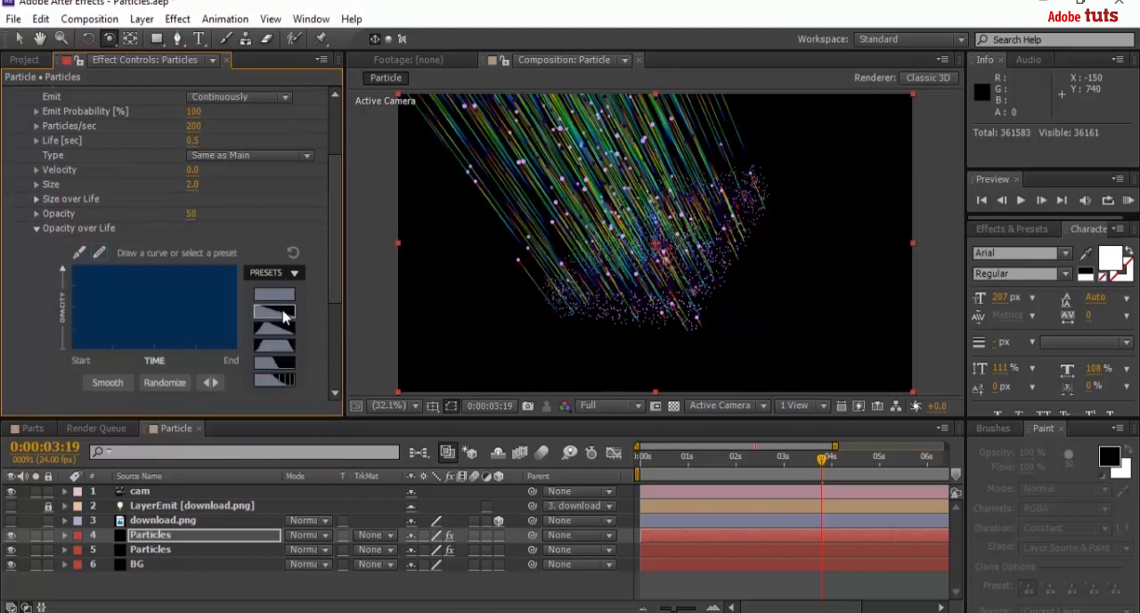
left_click(274, 317)
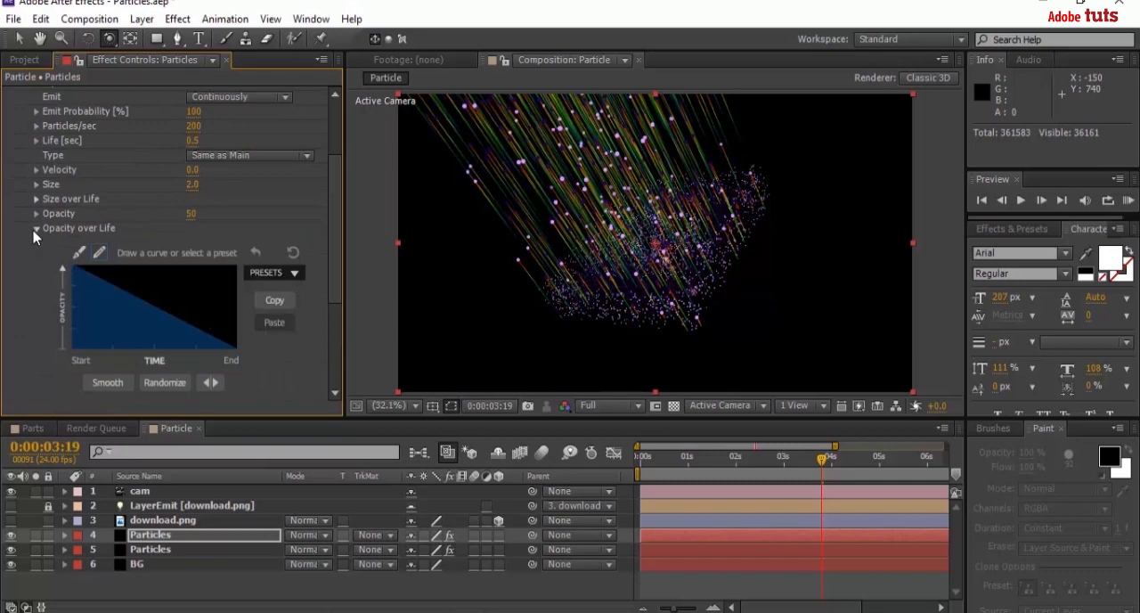
left_click(36, 228)
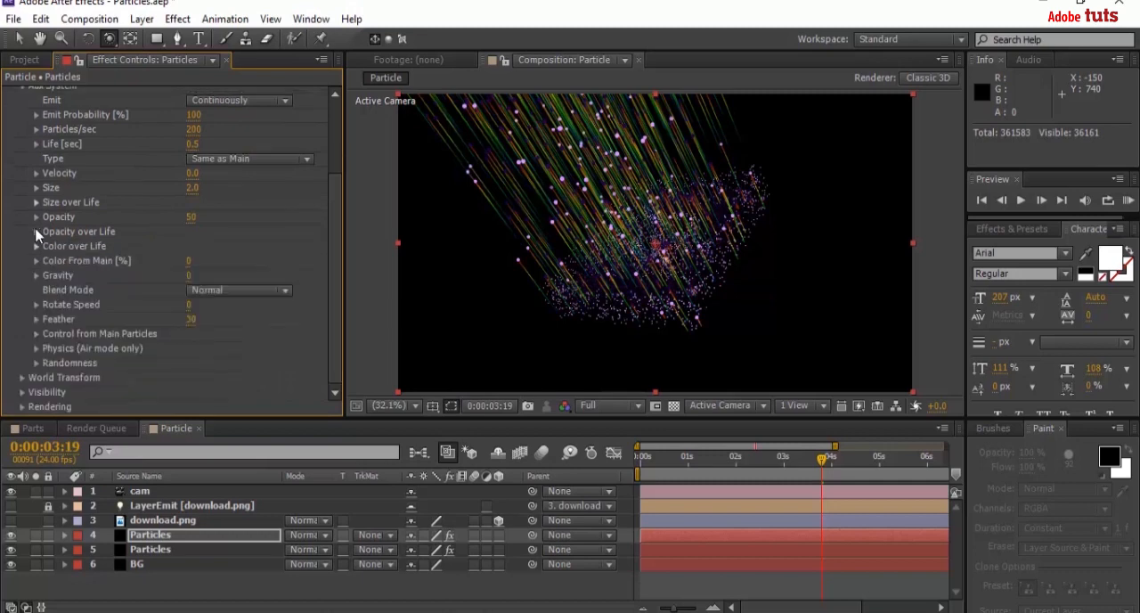
left_click(35, 260)
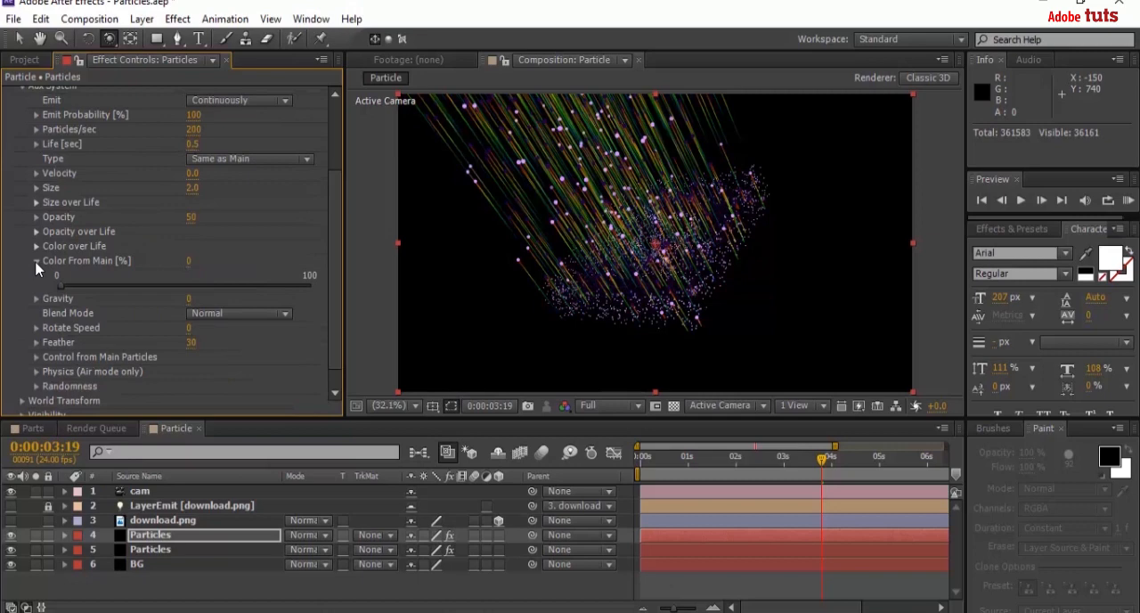
left_click(22, 246)
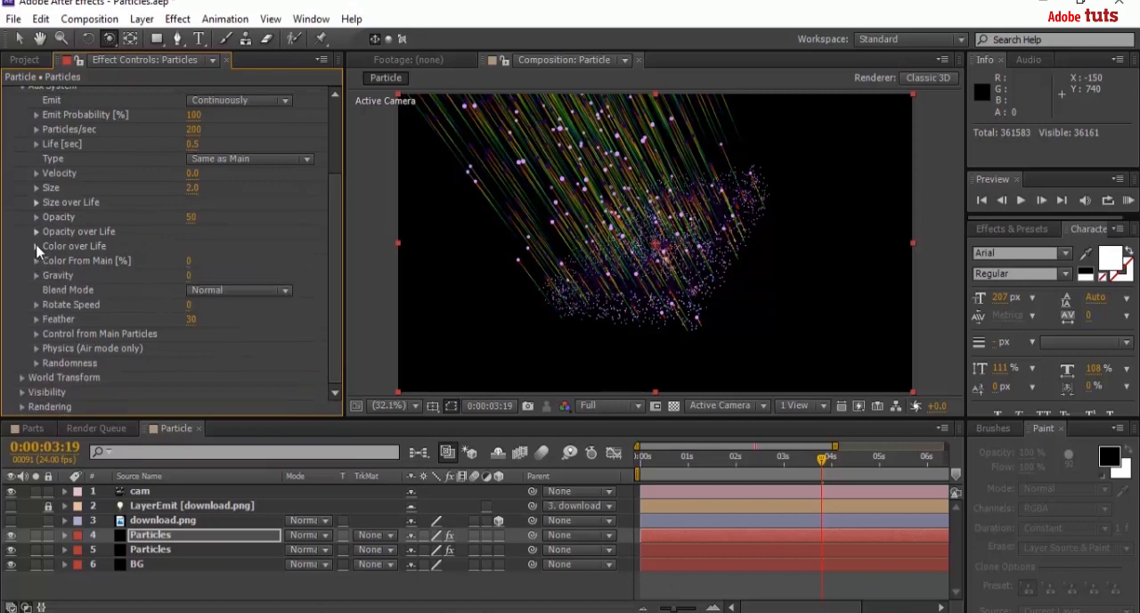
- Give Color over Life a single-colour ramp preset tinted purple via the Select Color dialog
left_click(35, 246)
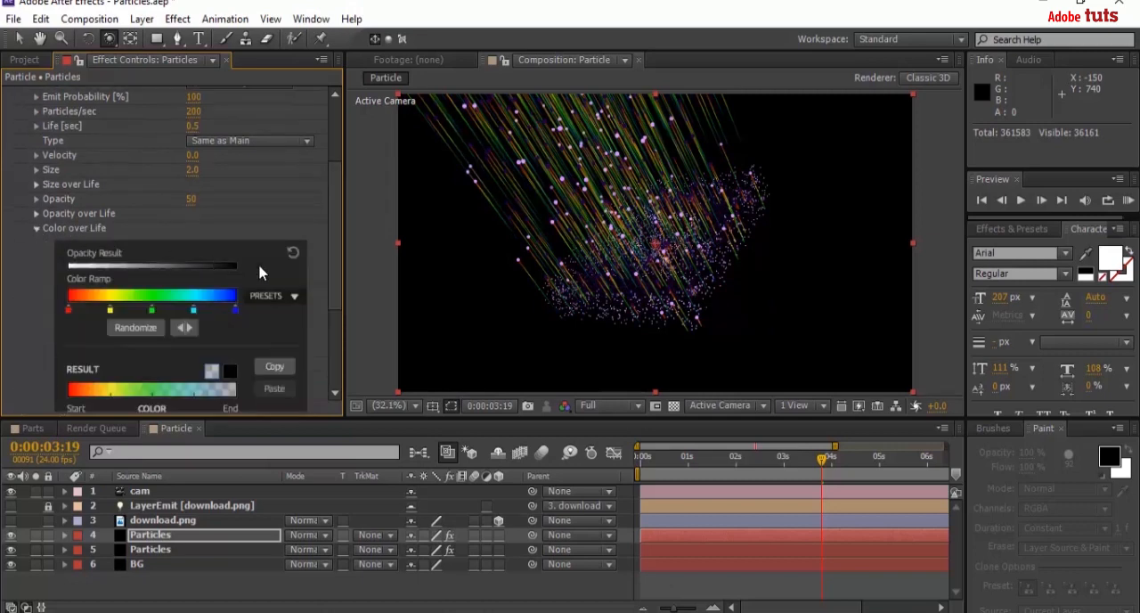
left_click(295, 295)
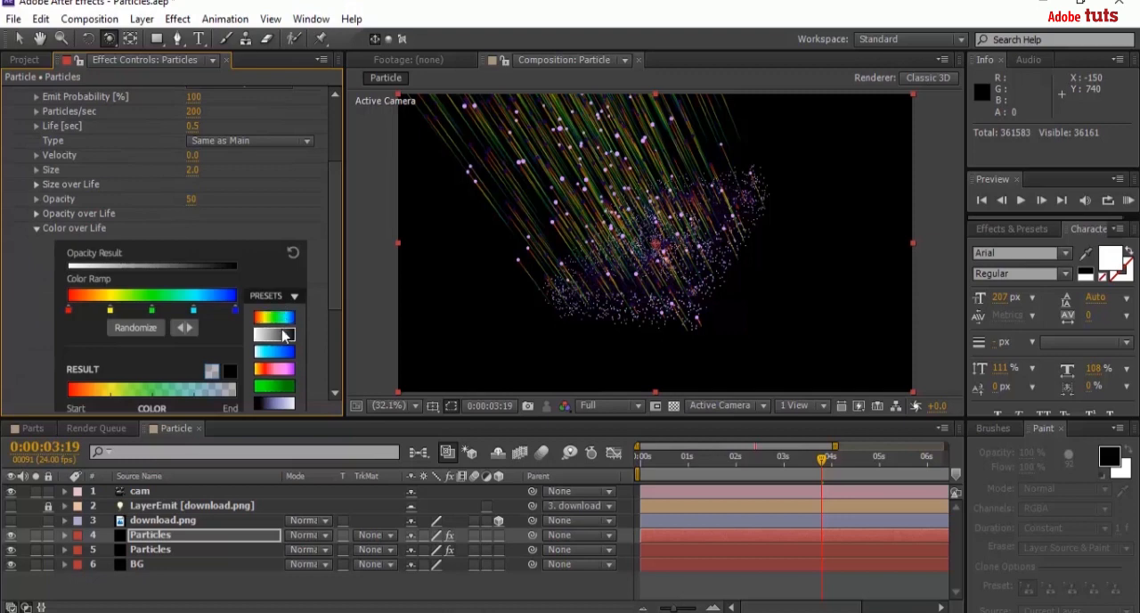
left_click(275, 335)
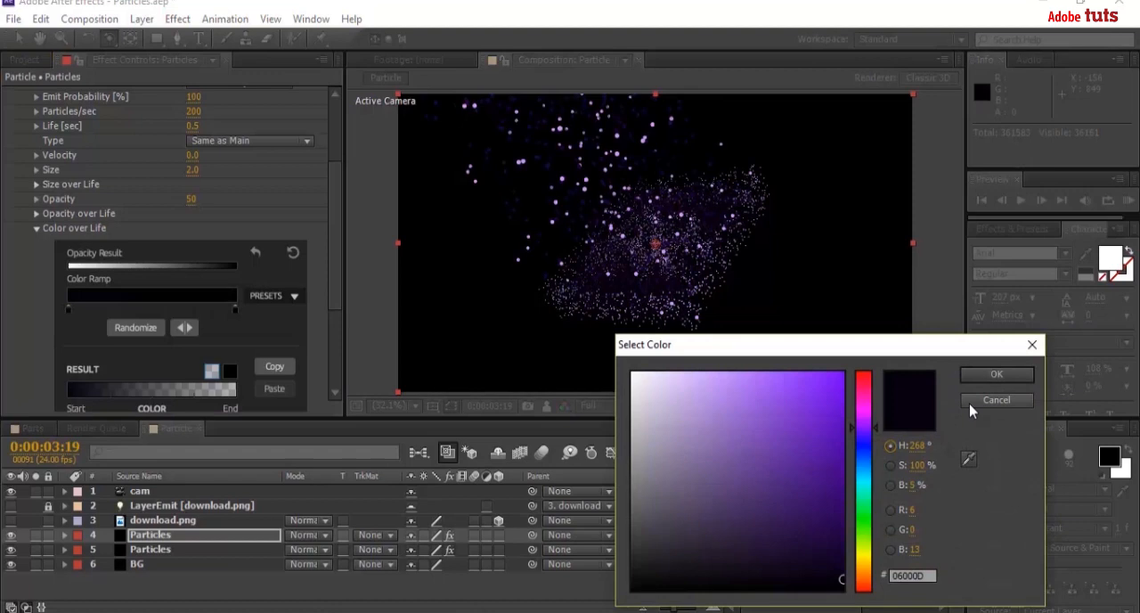
left_click(777, 474)
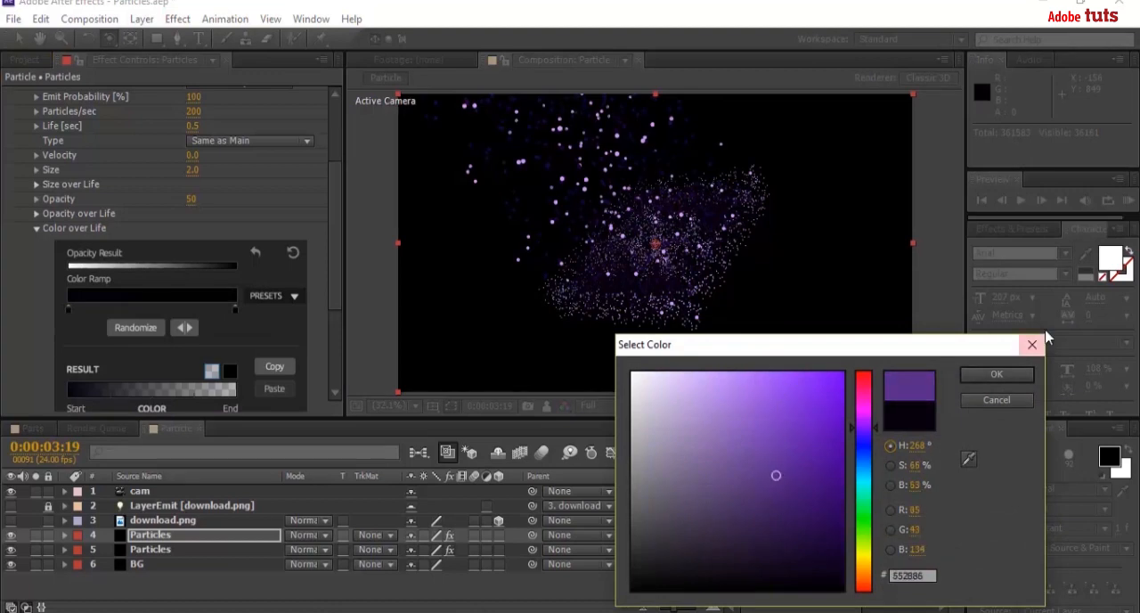
left_click(994, 374)
type(" 2")
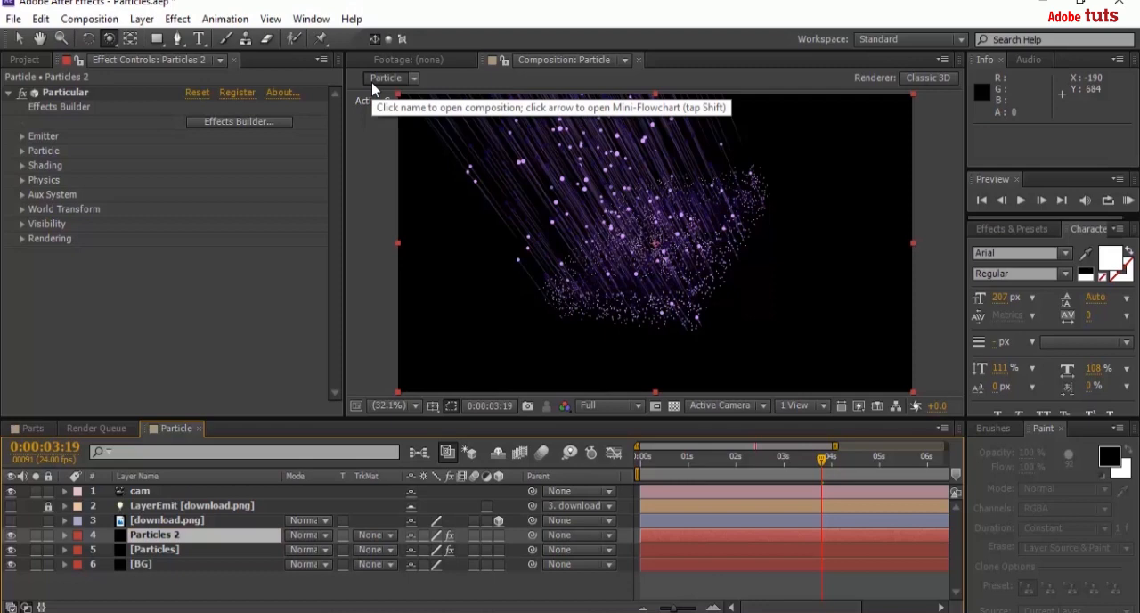
- Rename the duplicated Particular layer to Particles 3
right_click(155, 534)
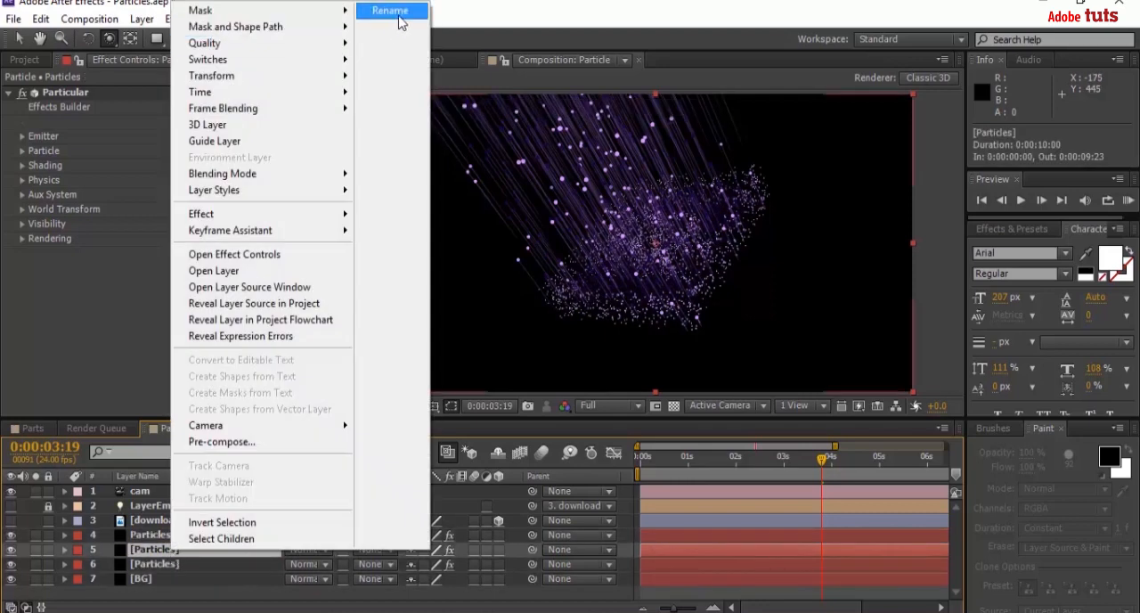
left_click(389, 11)
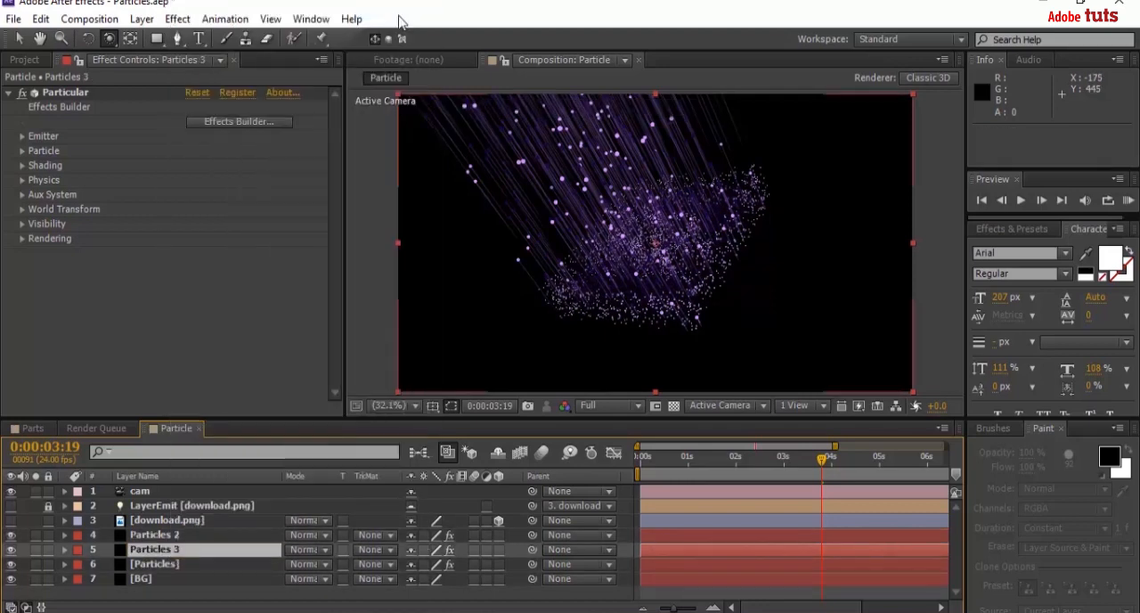
left_click(22, 149)
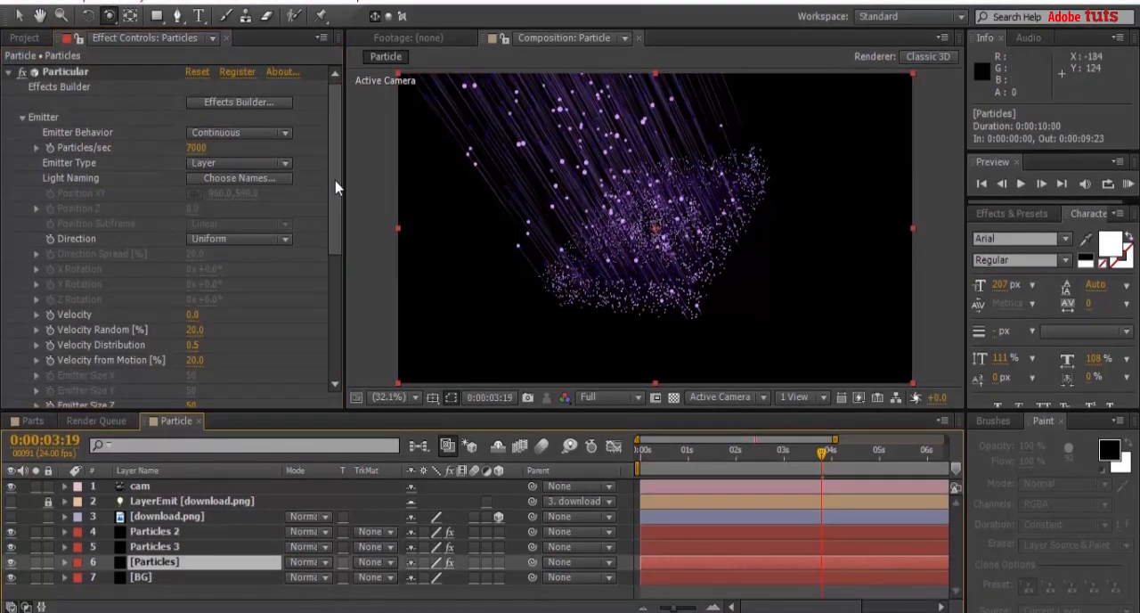
- Set Emitter Size Z to 0 on the original Particles layer, then check Particles 2 and 3
scroll("down", 3)
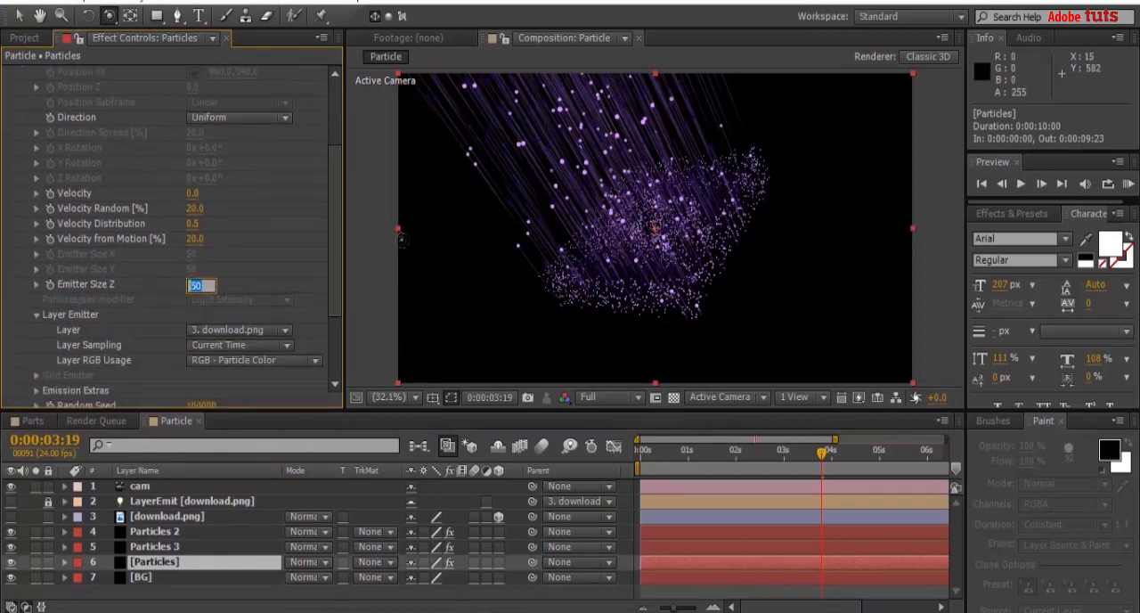
type("0")
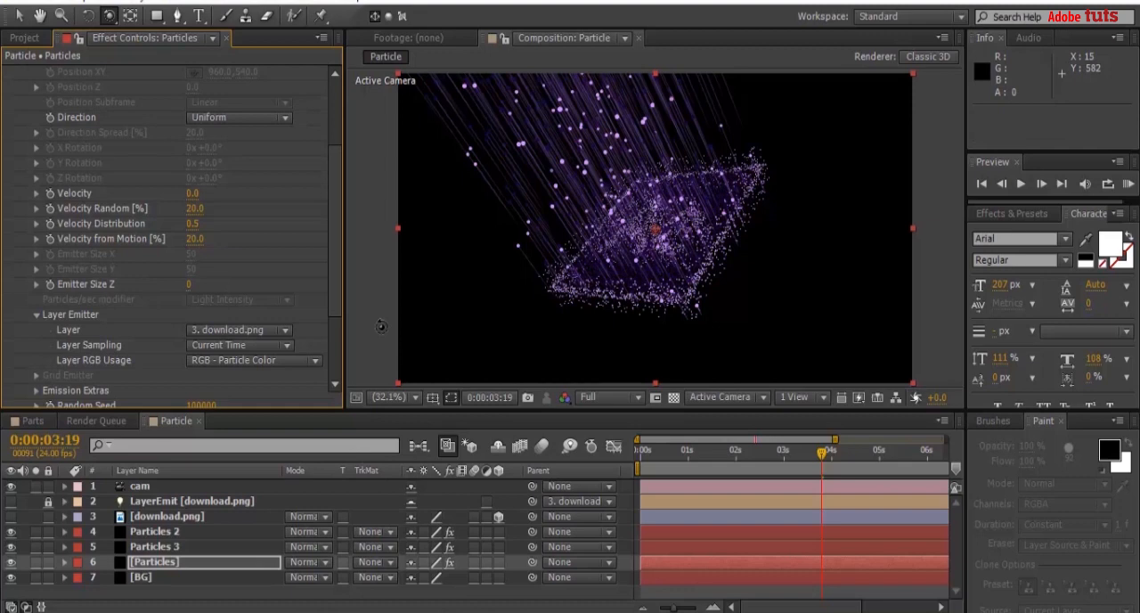
left_click(155, 531)
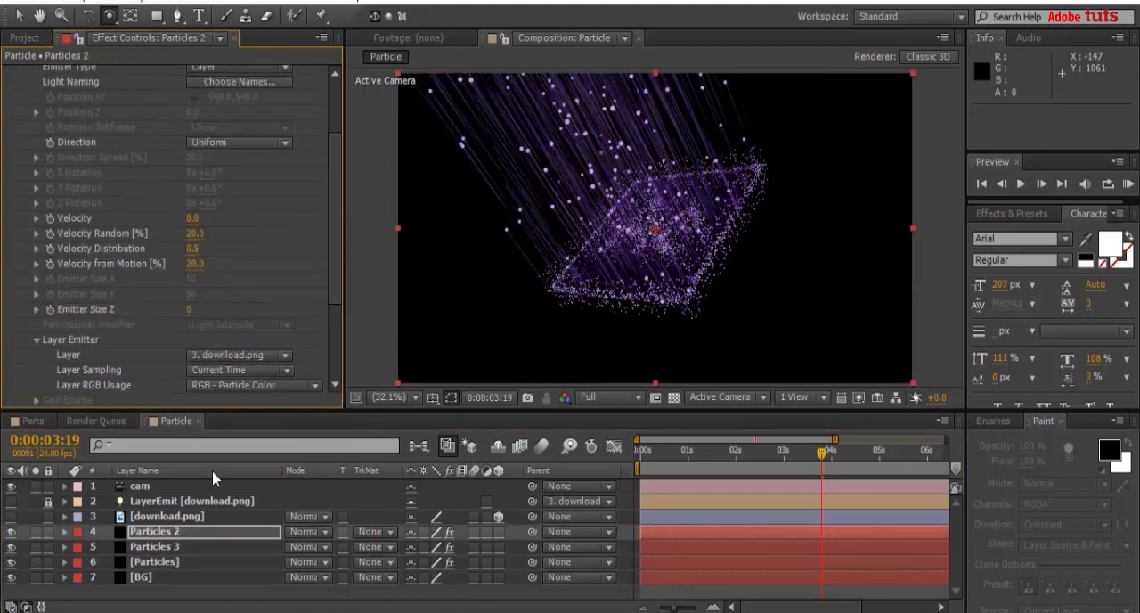
left_click(154, 545)
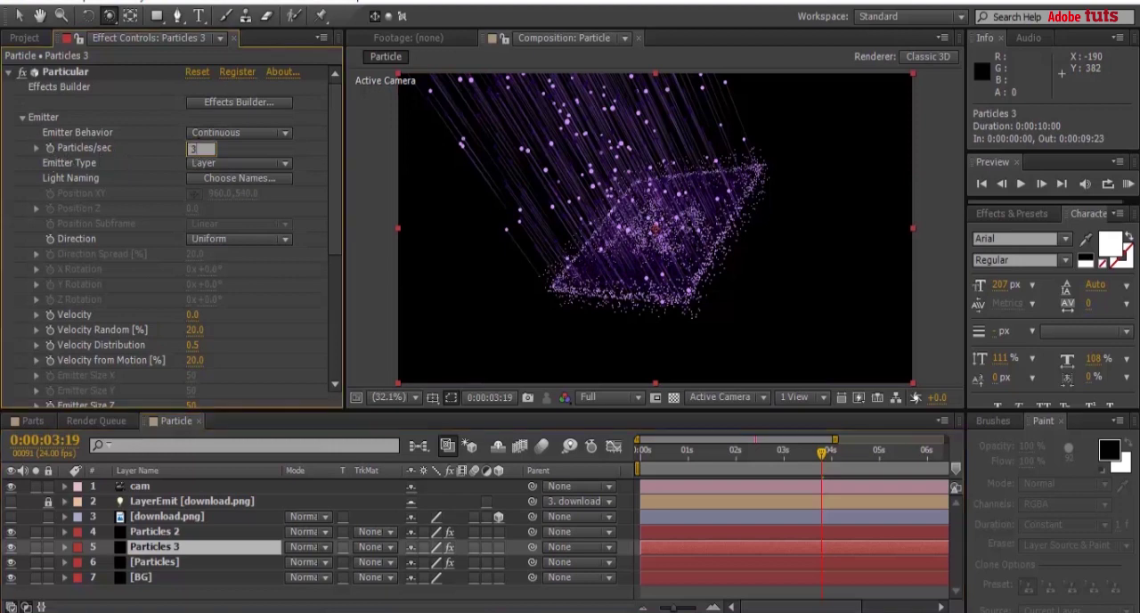
- Set Particles 3 emitter velocity to 100 and fold away the Emitter group
left_click(200, 314)
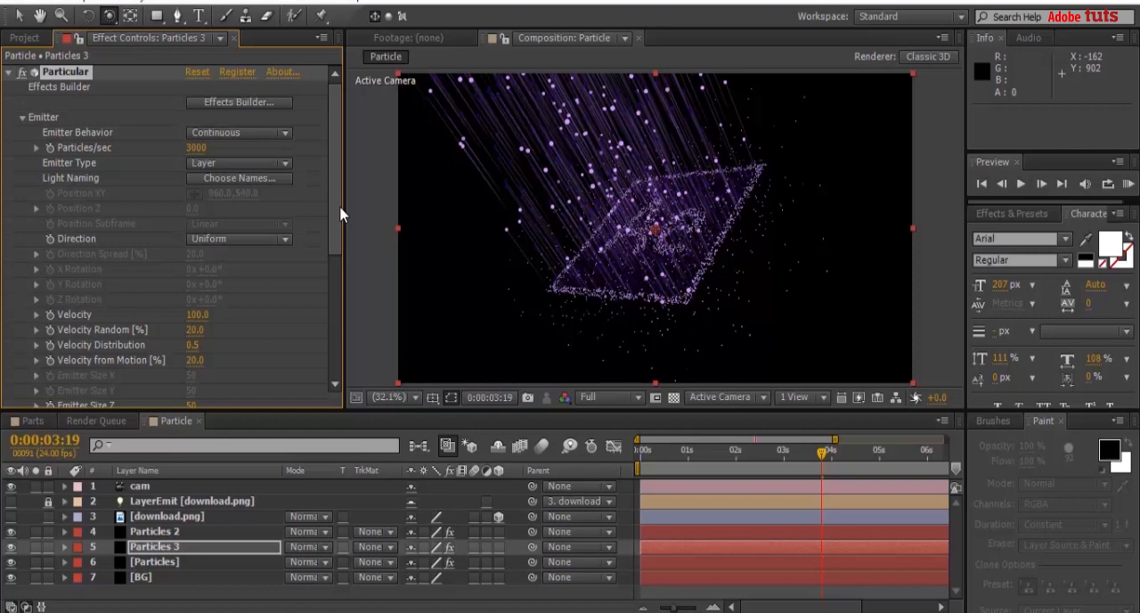
scroll("down", 3)
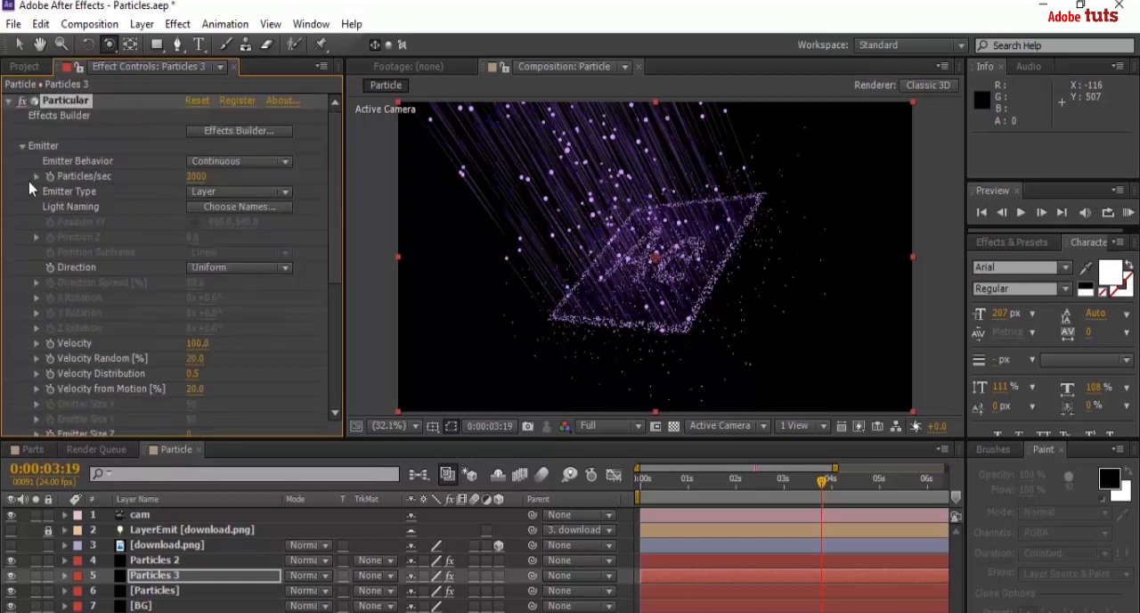
left_click(22, 146)
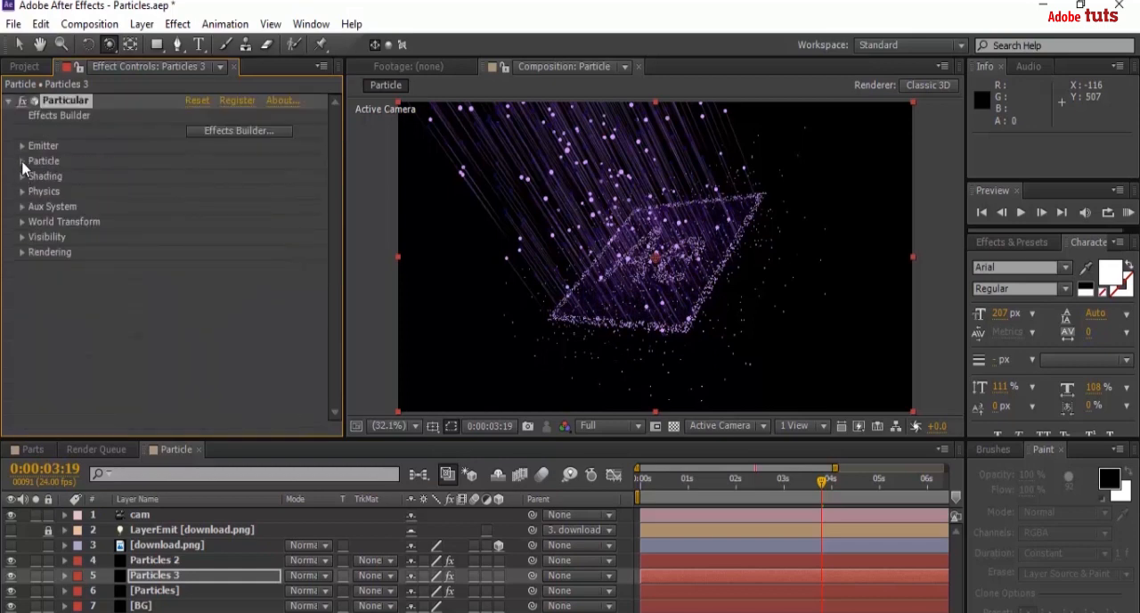
left_click(22, 161)
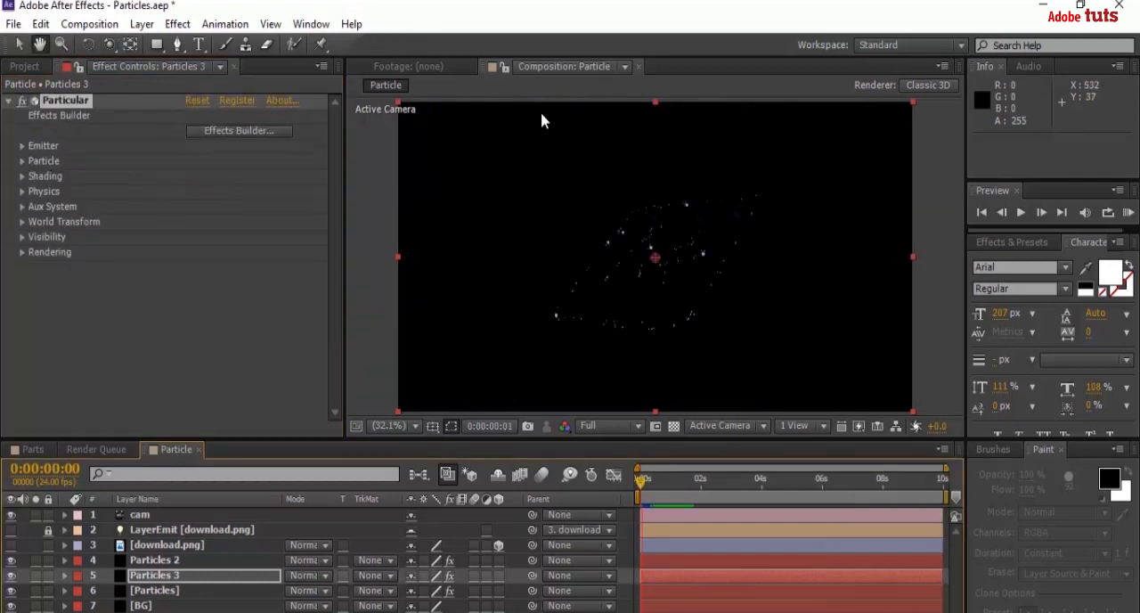
left_click(1021, 212)
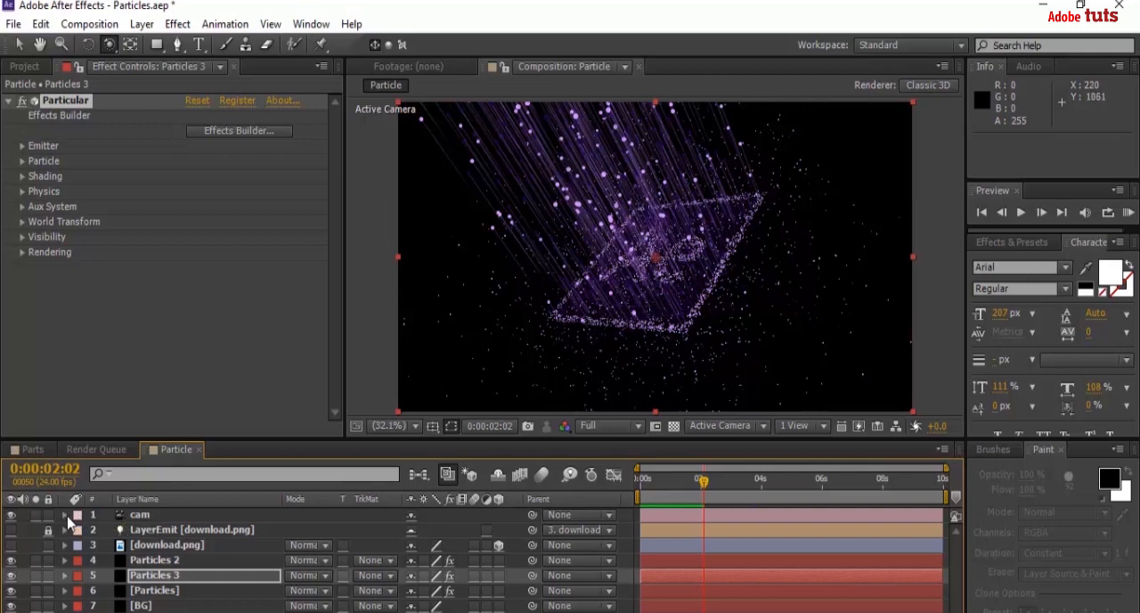
left_click(64, 513)
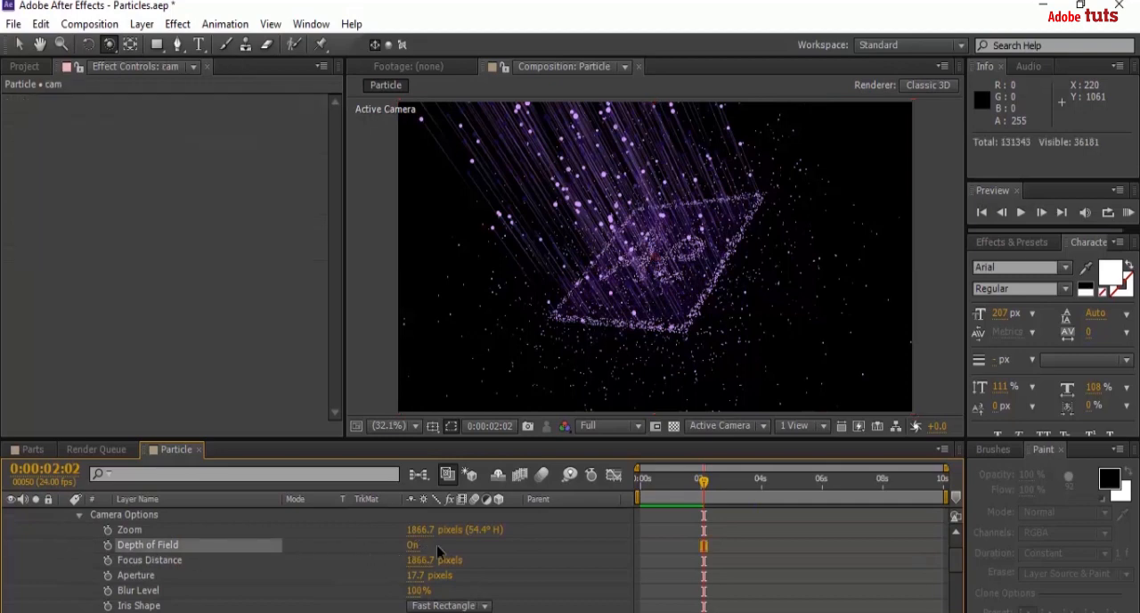
mouse_move(203, 574)
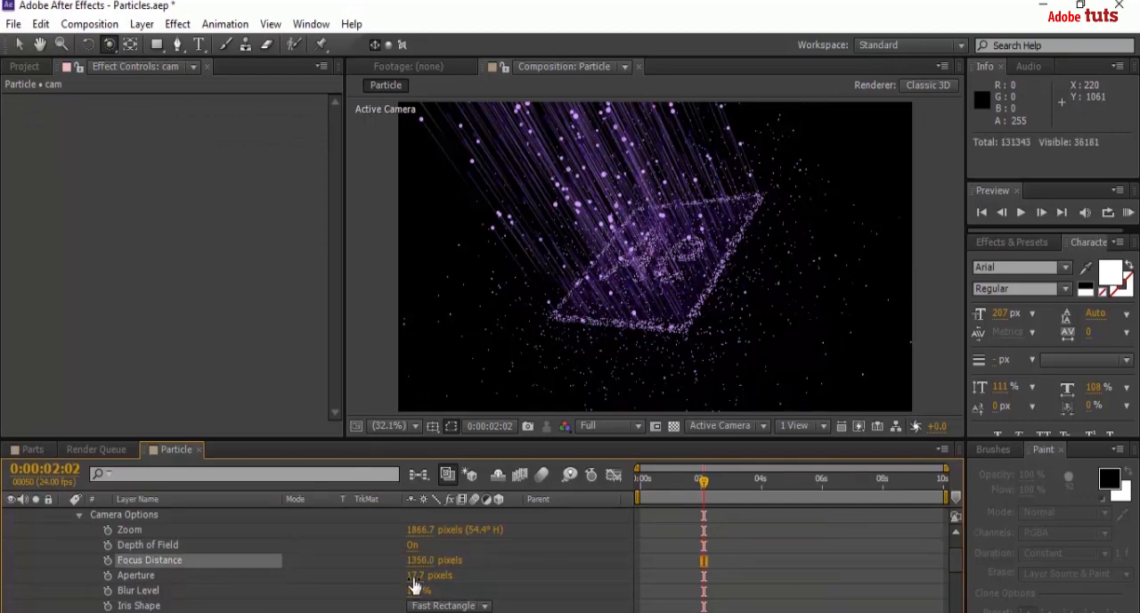
- Edit the cam layer's Aperture value to tune depth-of-field blur
double_click(419, 574)
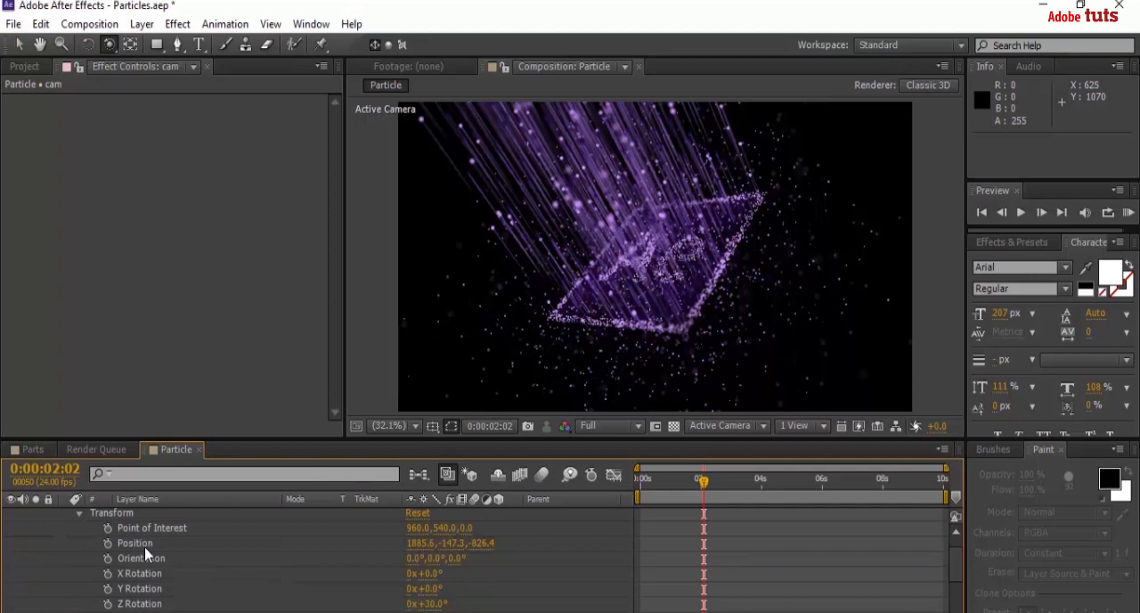
- Keyframe cam Position, swing the camera, rewind to the start and select the opening keyframe
left_click(135, 541)
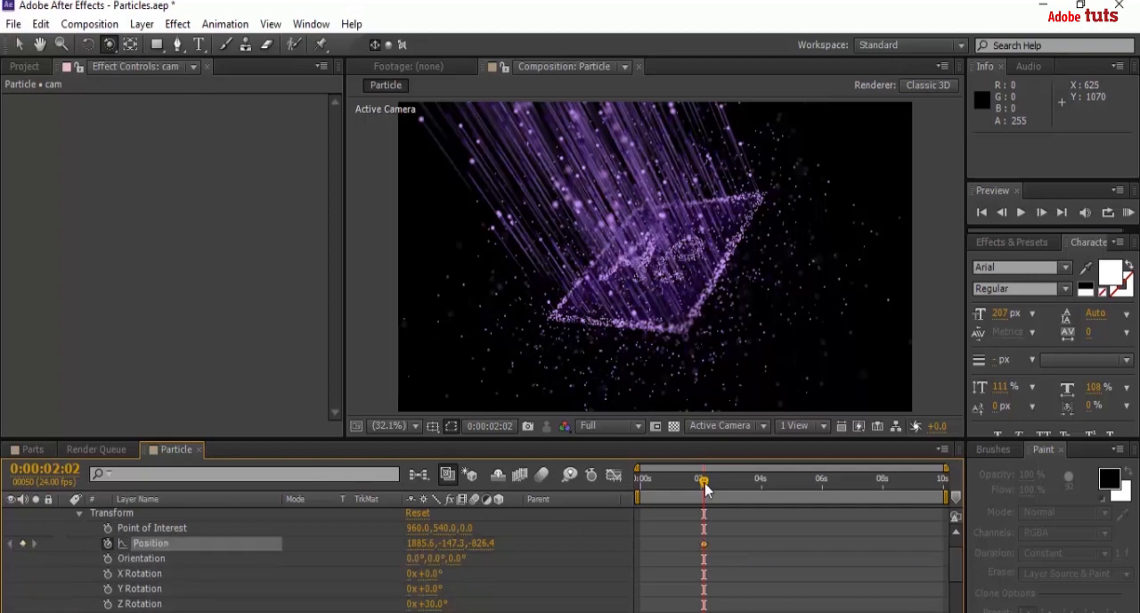
left_click_drag(704, 477, 670, 478)
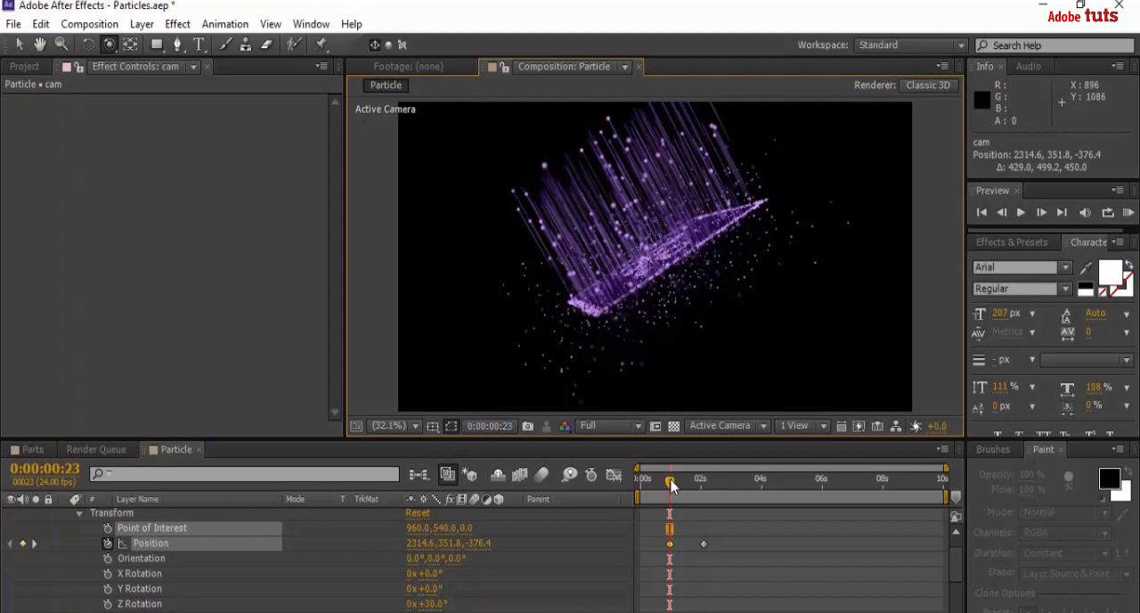
left_click_drag(670, 479, 640, 479)
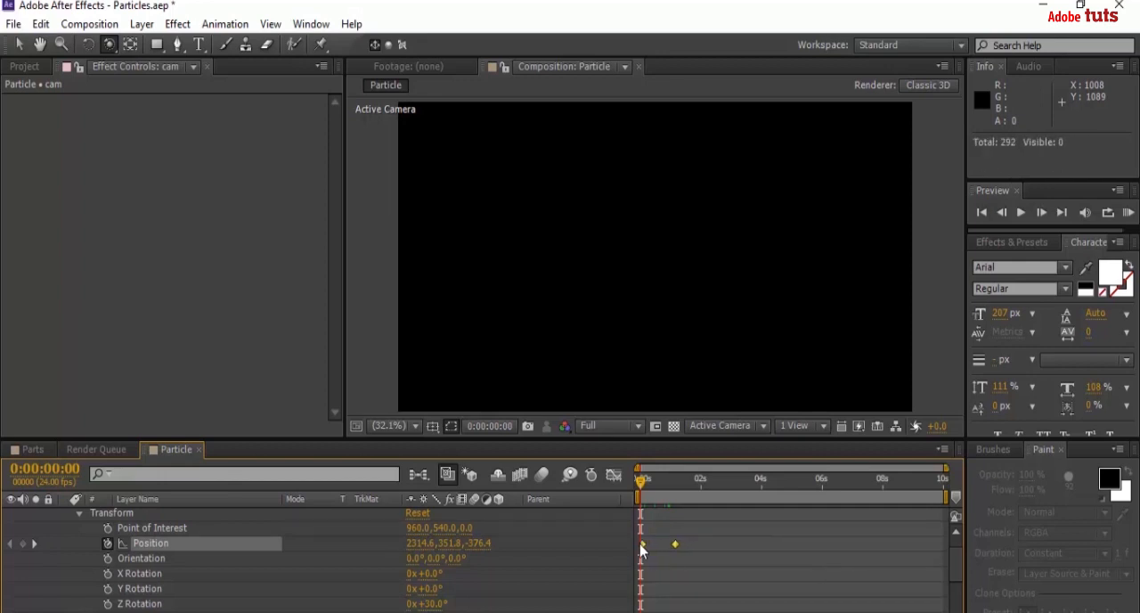
left_click(640, 544)
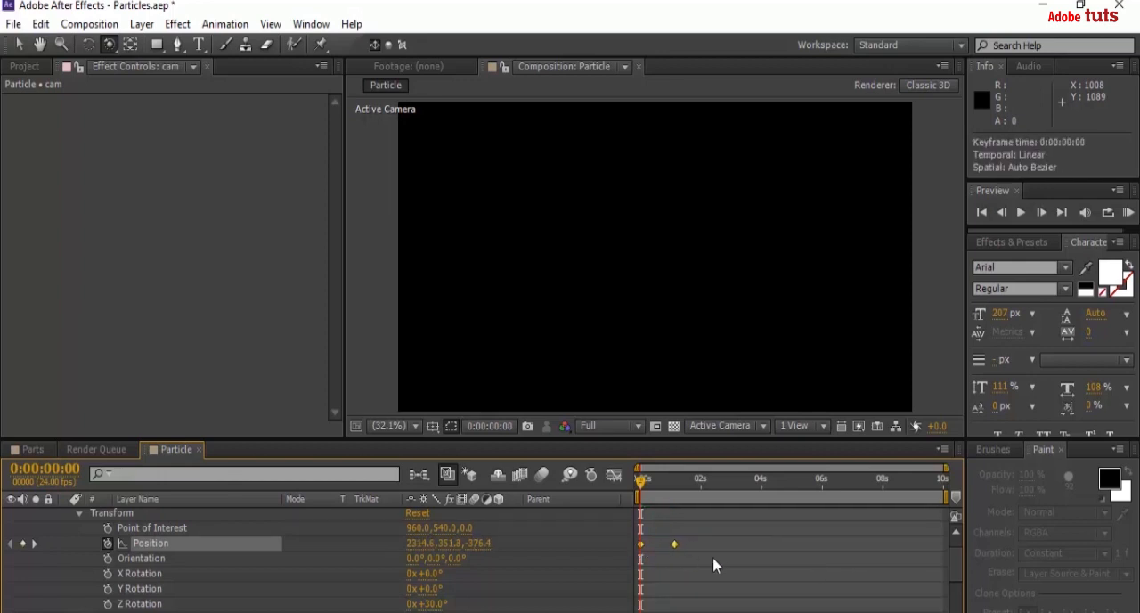